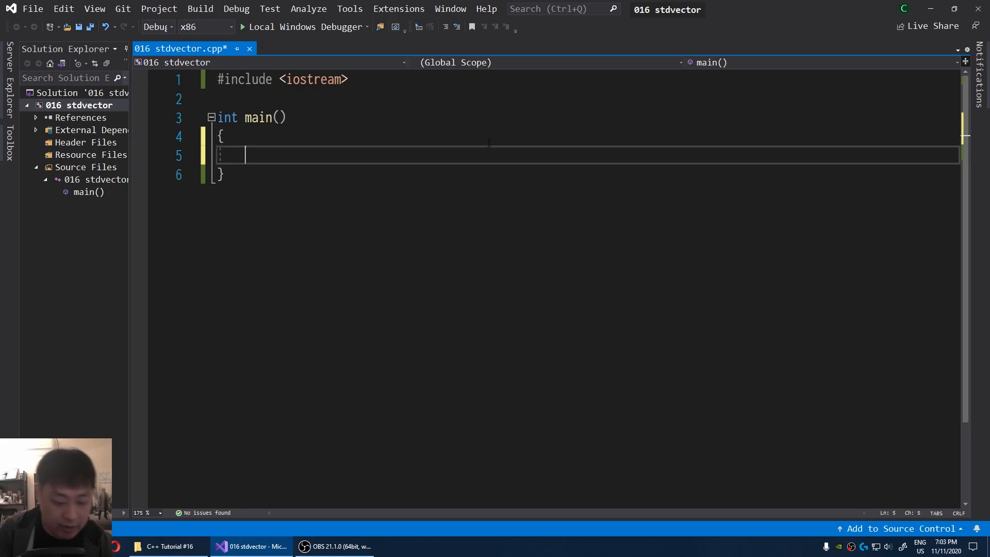
Step: Declare a 50-element int array intArr in main
{"action": "type", "text": "int in"}
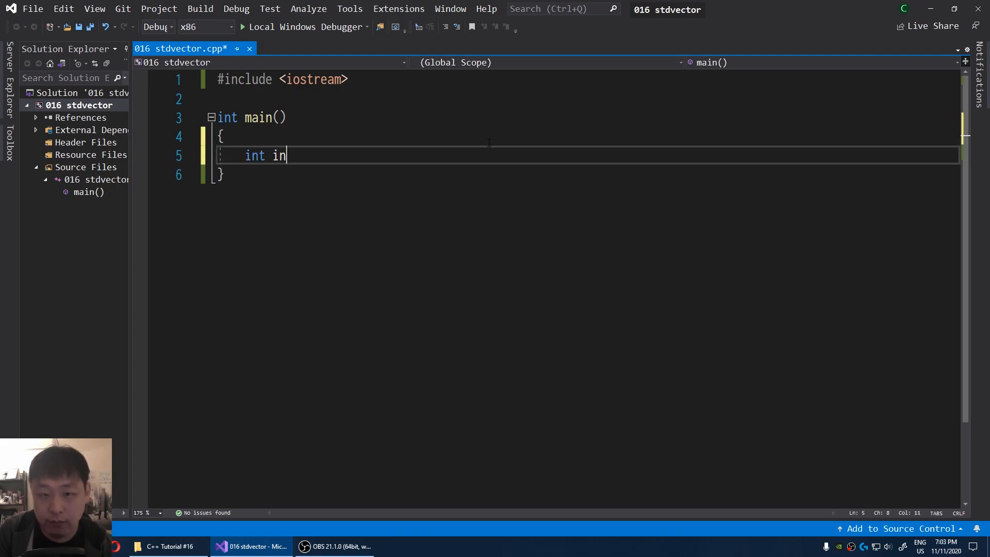
{"action": "type", "text": "tArr["}
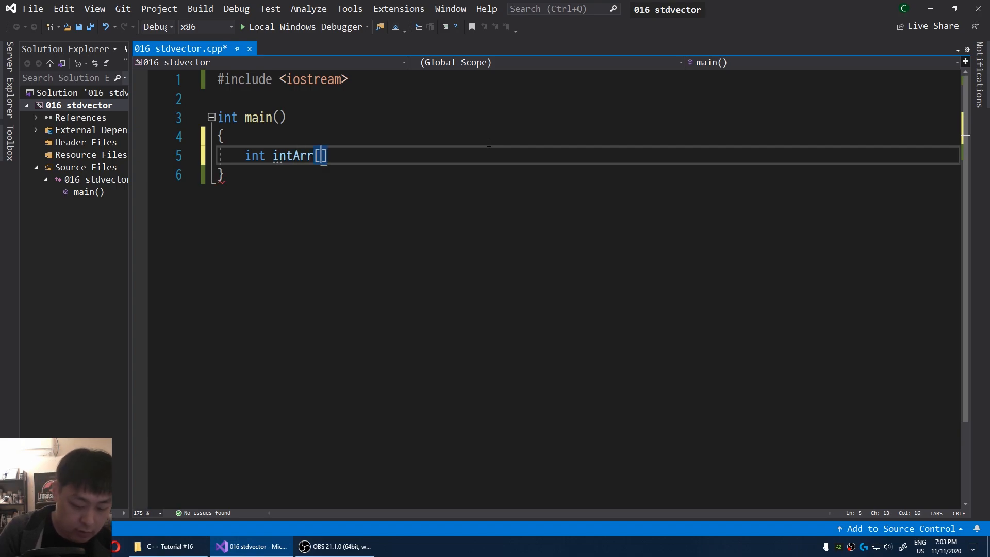
{"action": "type", "text": "50"}
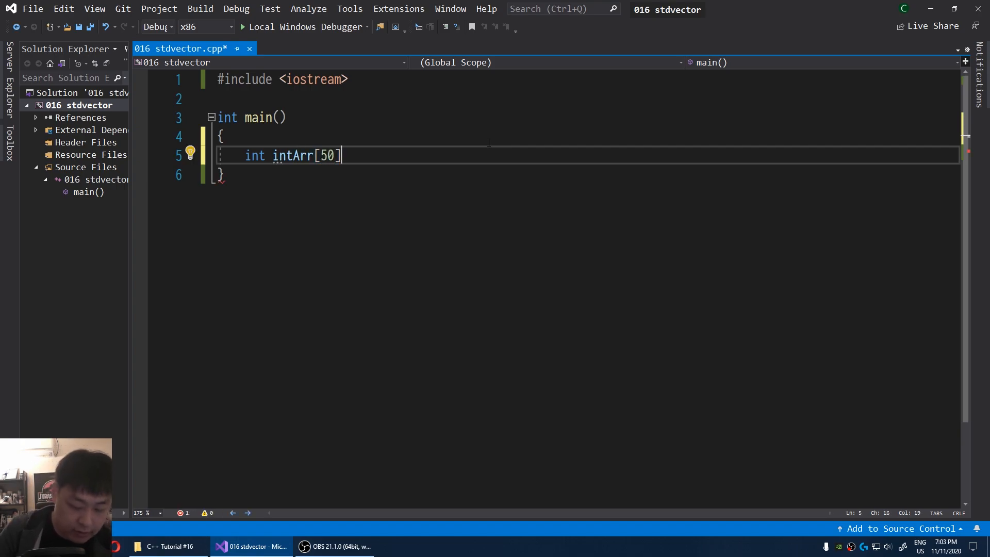
{"action": "type", "text": ";"}
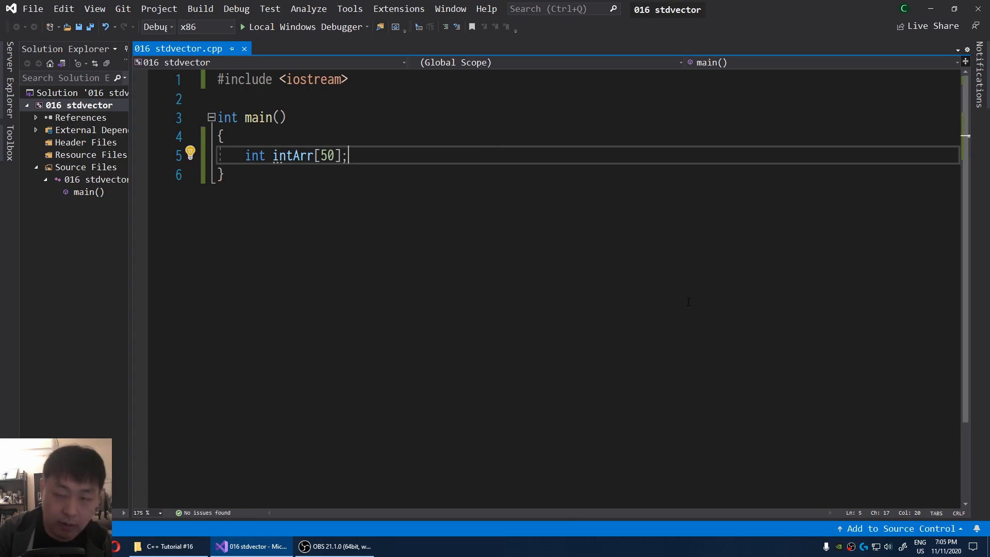
Step: Assign values 0 through 7 to intArr's first eight elements
{"action": "type", "text": "intArr[0] = 0;"}
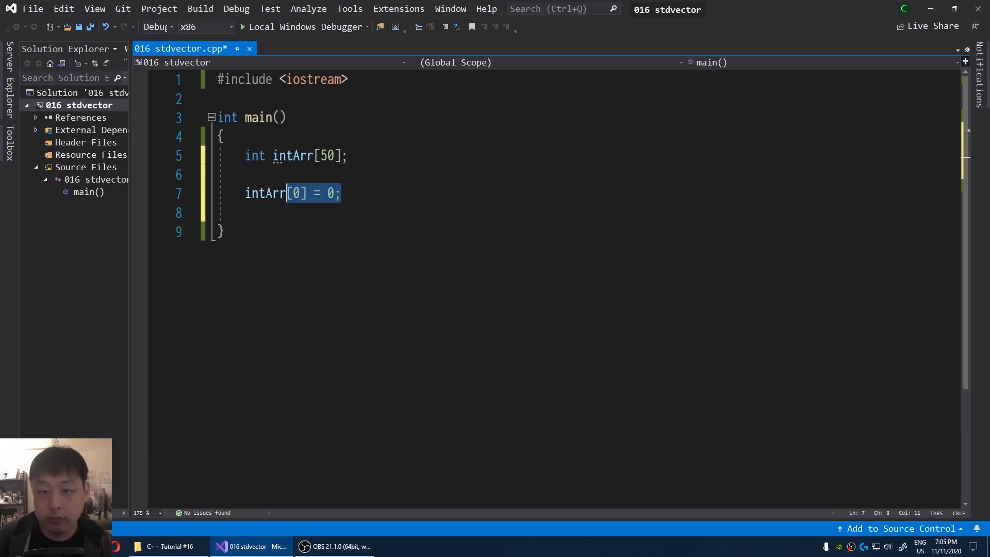
{"action": "type", "text": "intArr[0] = 0;"}
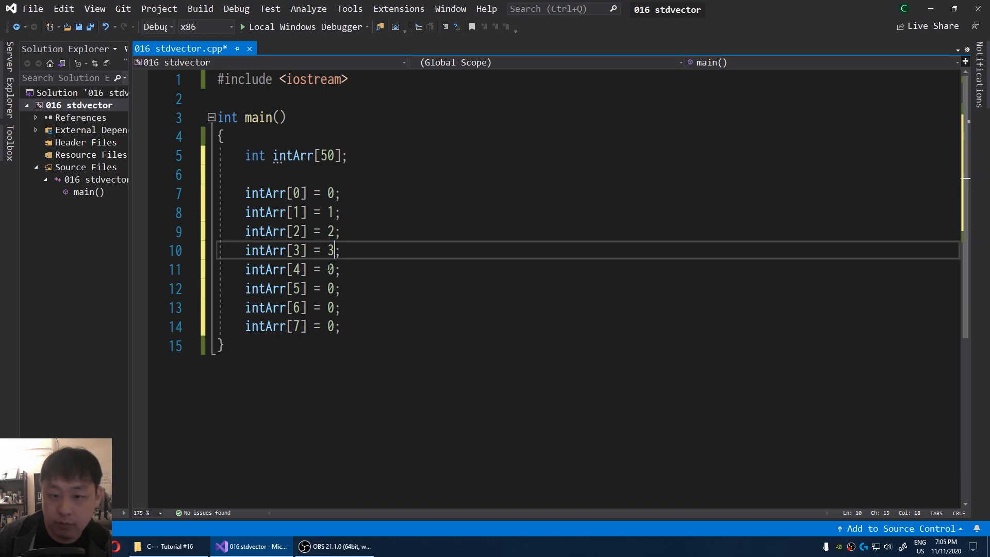
{"action": "type", "text": "4"}
{"action": "left_click", "coordinate": [588, 307]}
{"action": "type", "text": "6"}
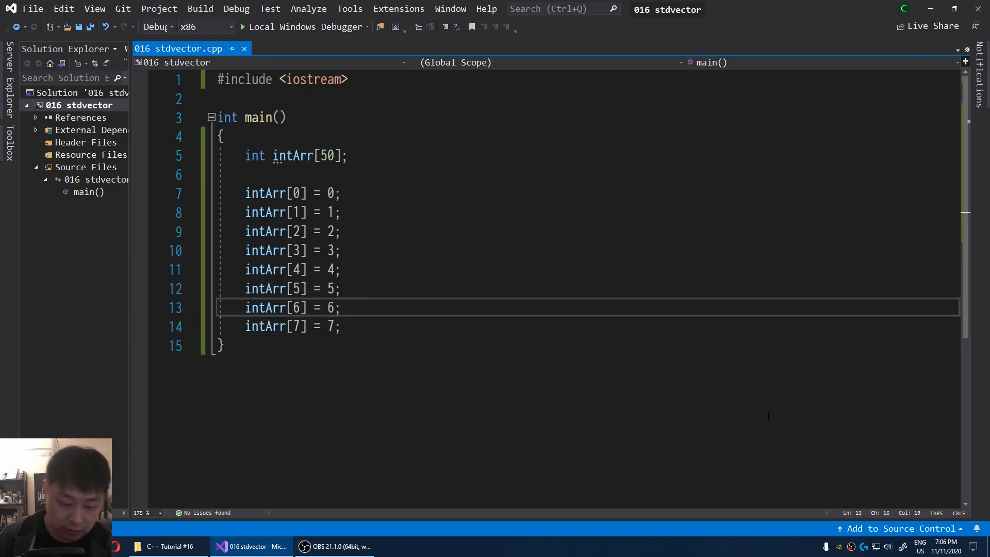
Step: Break at the array declaration, start debugging and watch intArr expanded in Watch 1
{"action": "left_click", "coordinate": [140, 153]}
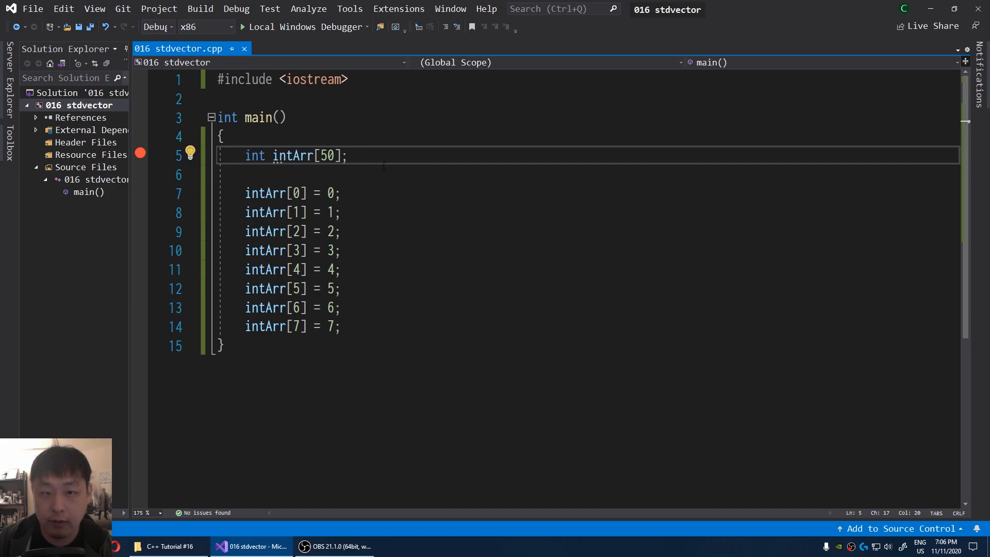
{"action": "left_click", "coordinate": [256, 26]}
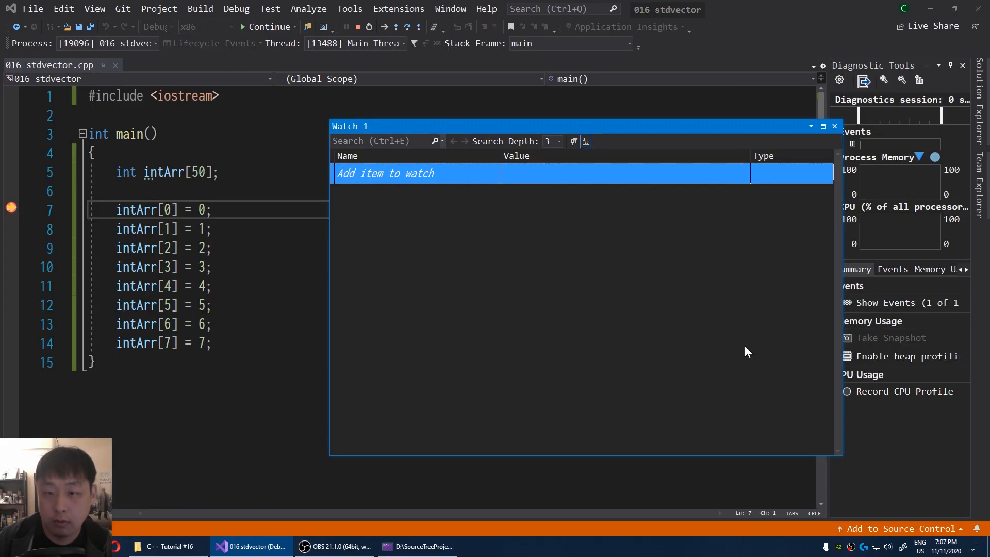
{"action": "type", "text": "intArr"}
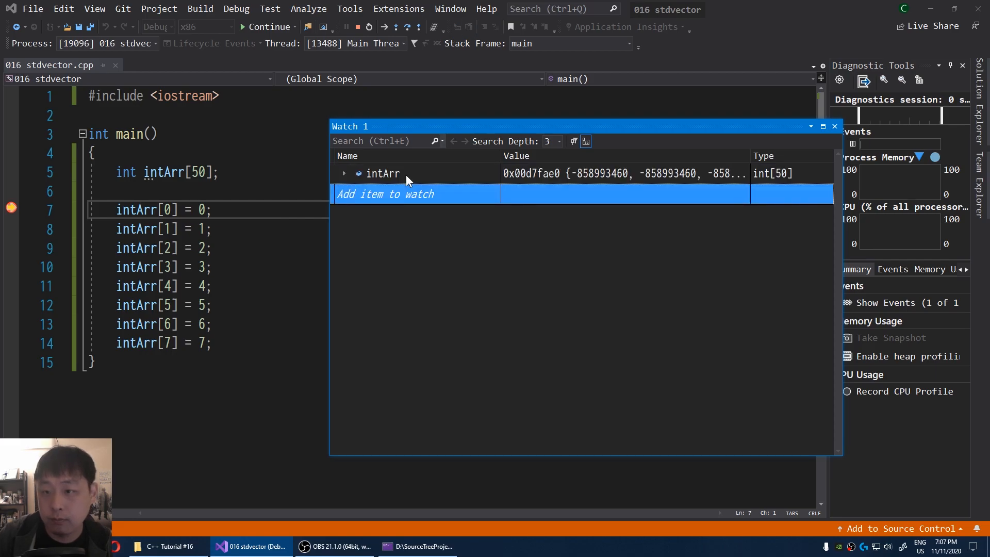
{"action": "left_click", "coordinate": [344, 174]}
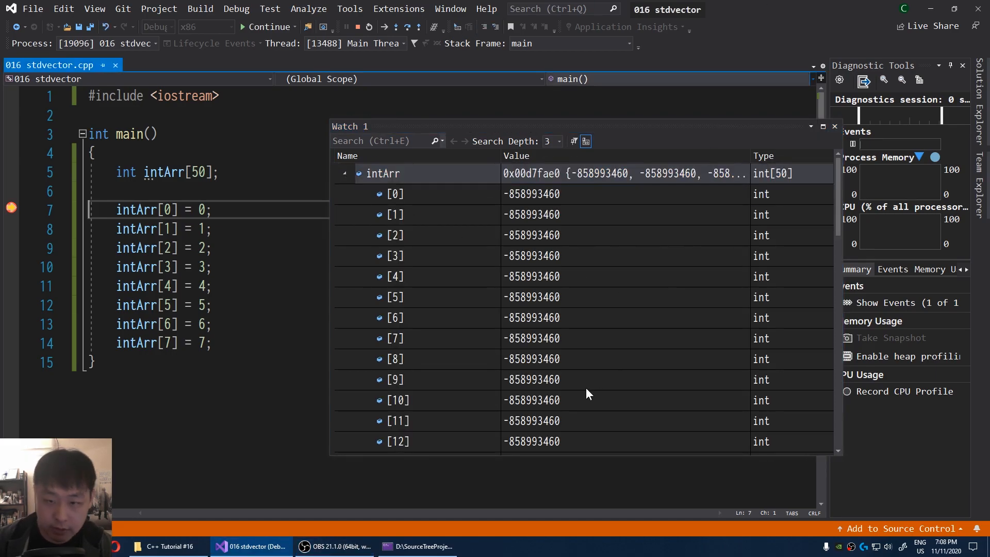
Step: Step through the assignments so elements 0–7 fill, watch sizeof(intArr), and stop debugging
{"action": "key", "text": "F10"}
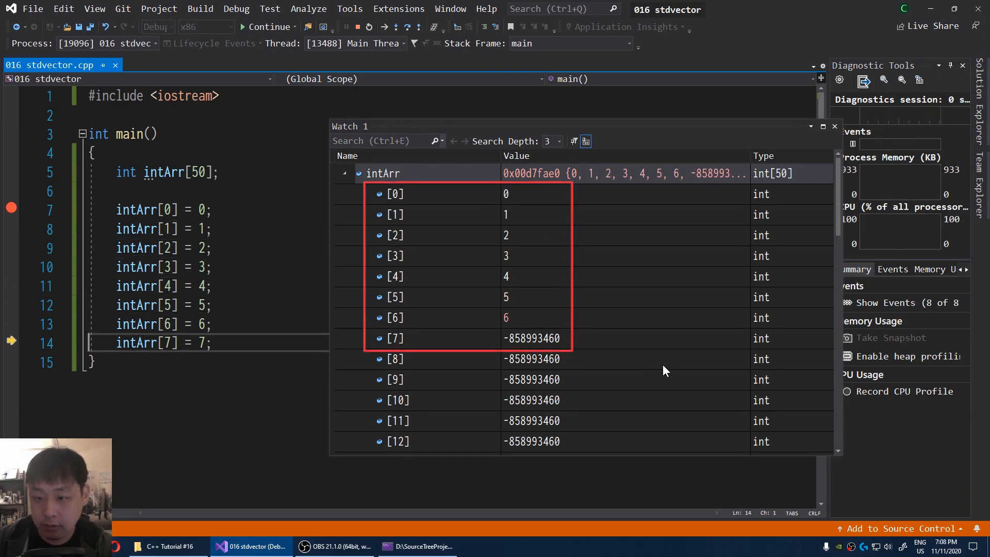
{"action": "key", "text": "F10"}
{"action": "type", "text": "s"}
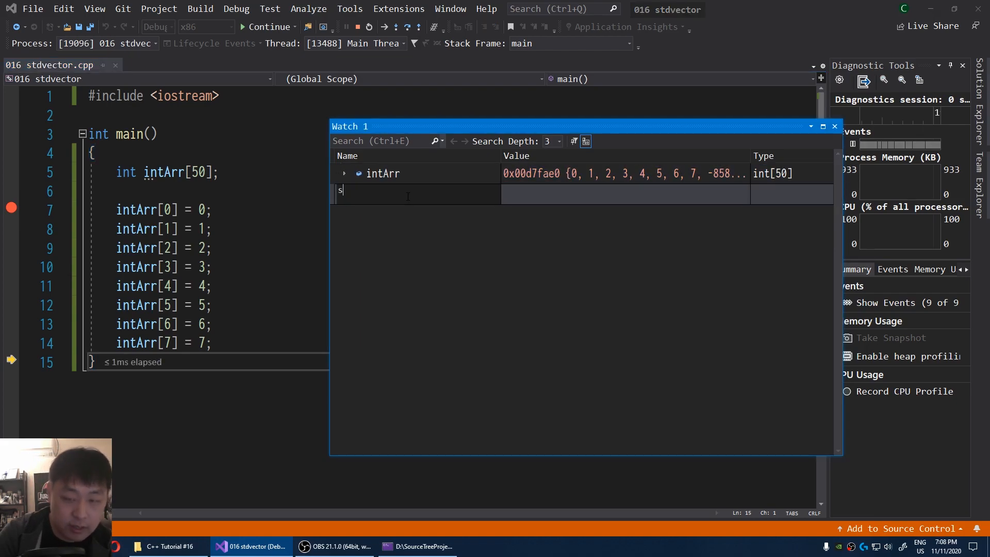
{"action": "type", "text": "izeof(intAr"}
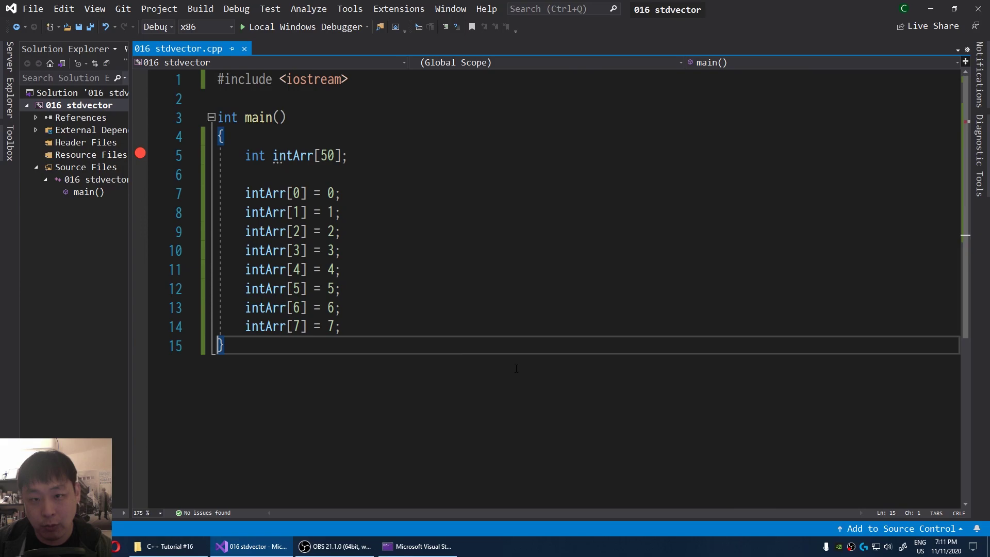
Step: Add #include <vector> below the iostream include
{"action": "left_click", "coordinate": [349, 156]}
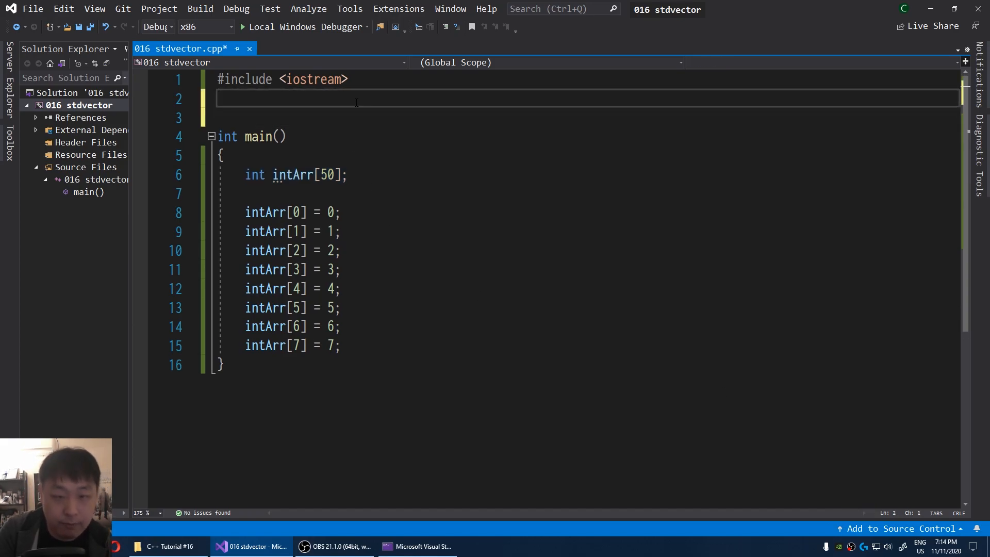
{"action": "type", "text": "#include <>"}
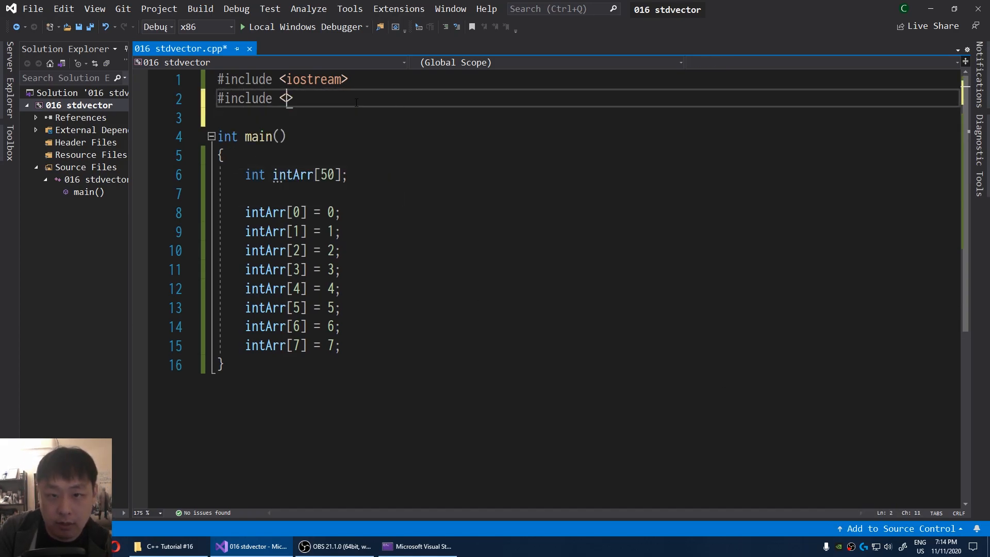
{"action": "type", "text": "vector"}
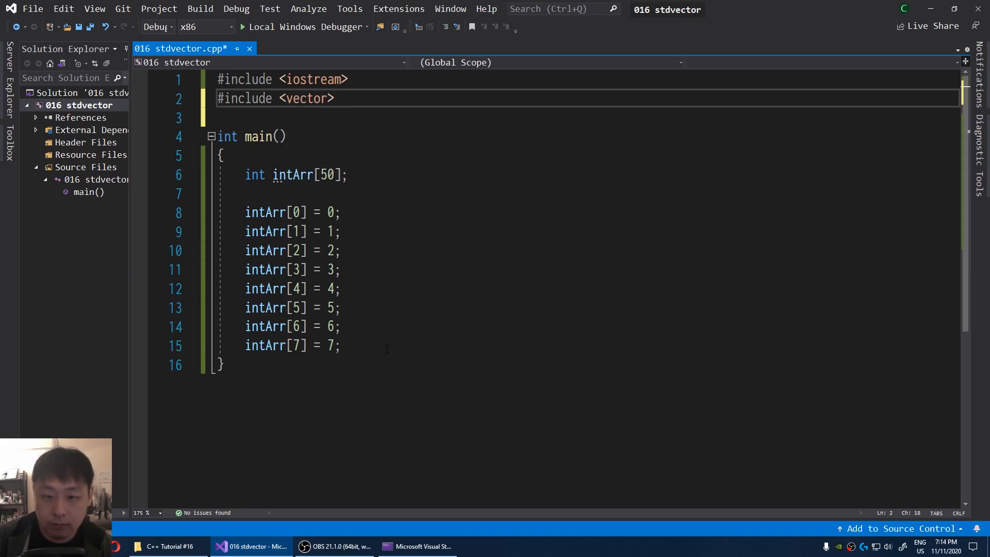
Step: Declare std::vector<int> intVec after the array assignments
{"action": "type", "text": "std:"}
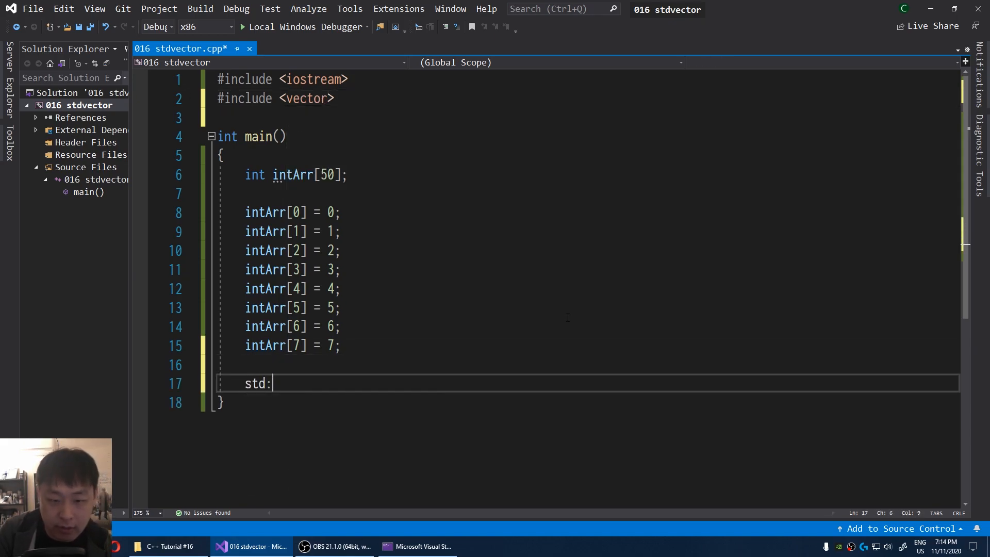
{"action": "type", "text": ":vector<"}
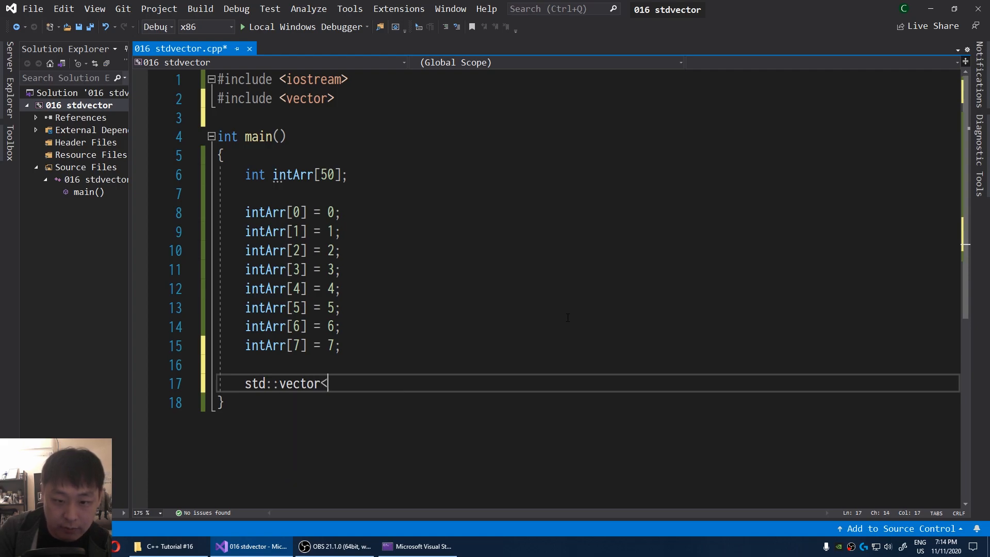
{"action": "type", "text": "int> in"}
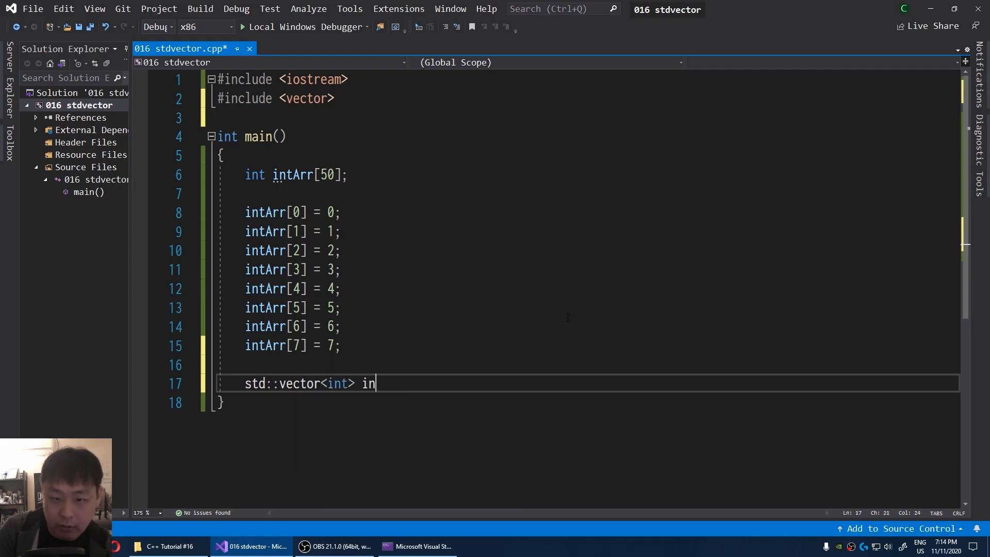
{"action": "type", "text": "tVec"}
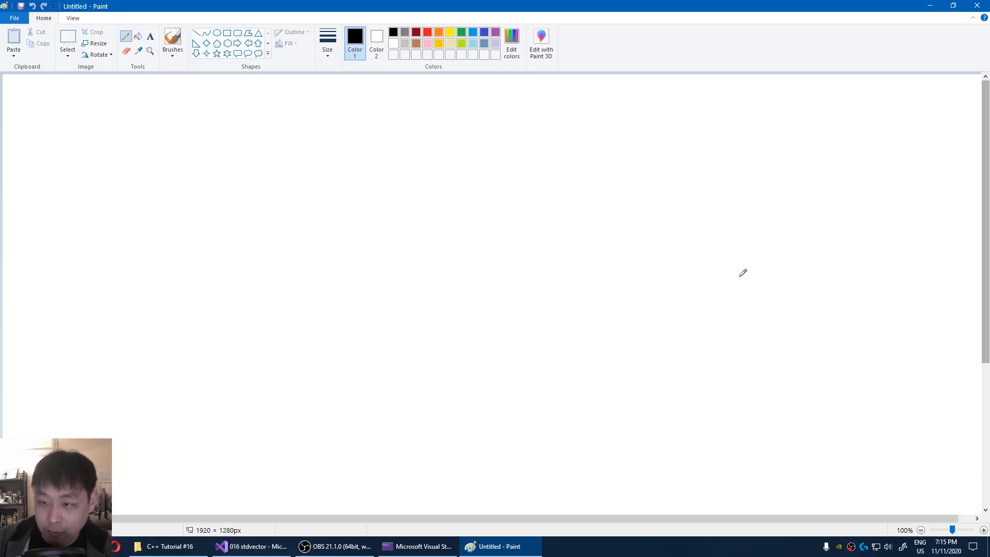
Step: Sketch the std::Vector box column with axes and an arrow to (5,5), then return to the code
{"action": "left_click_drag", "start_coordinate": [625, 167], "coordinate": [859, 349]}
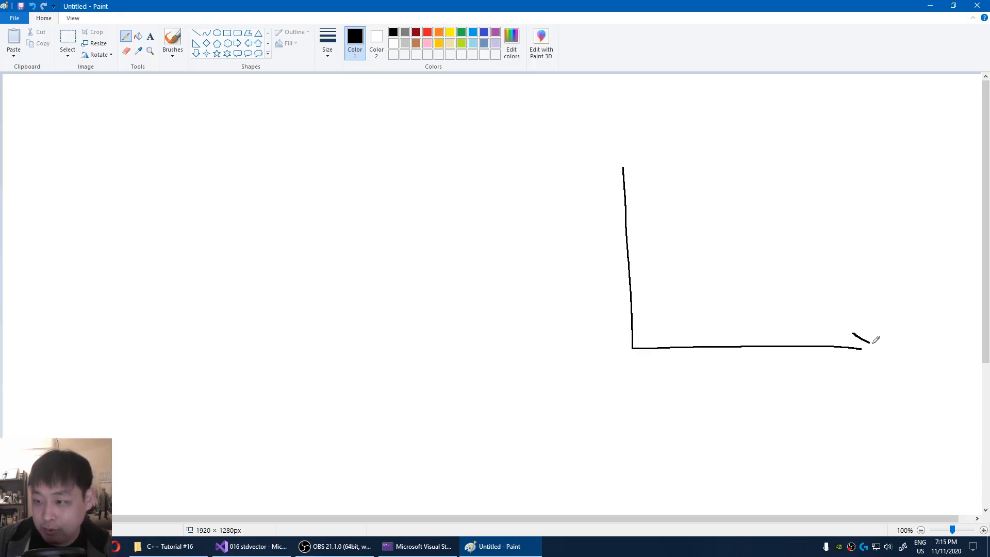
{"action": "left_click_drag", "start_coordinate": [634, 342], "coordinate": [735, 241]}
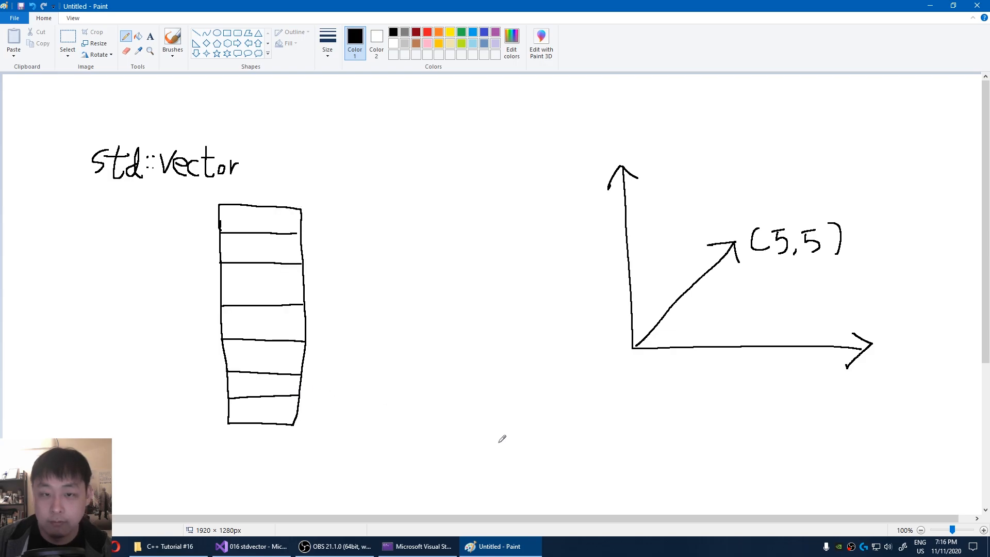
{"action": "left_click", "coordinate": [250, 547]}
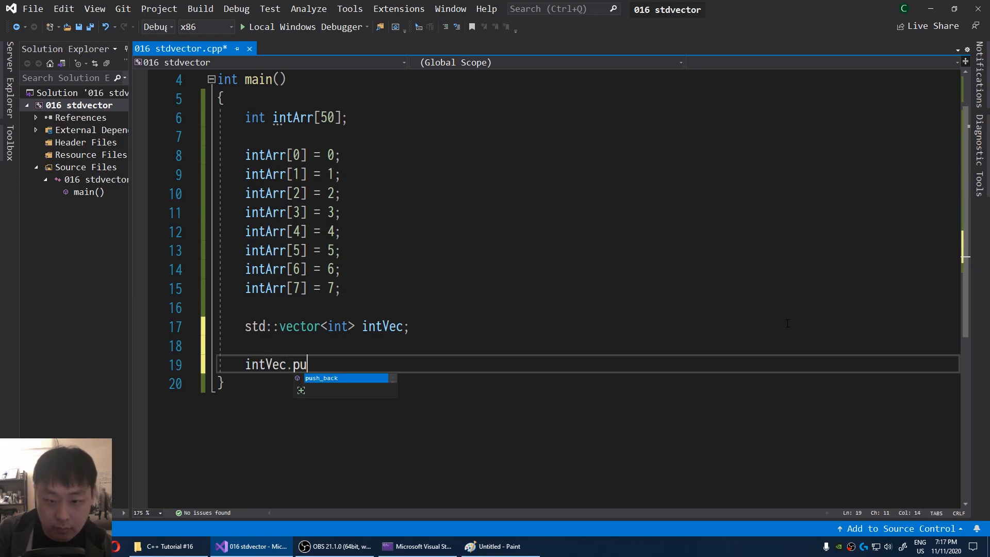
Step: Add intVec.push_back calls appending consecutive integers from 0 through at least 16
{"action": "type", "text": "sh_back(0);"}
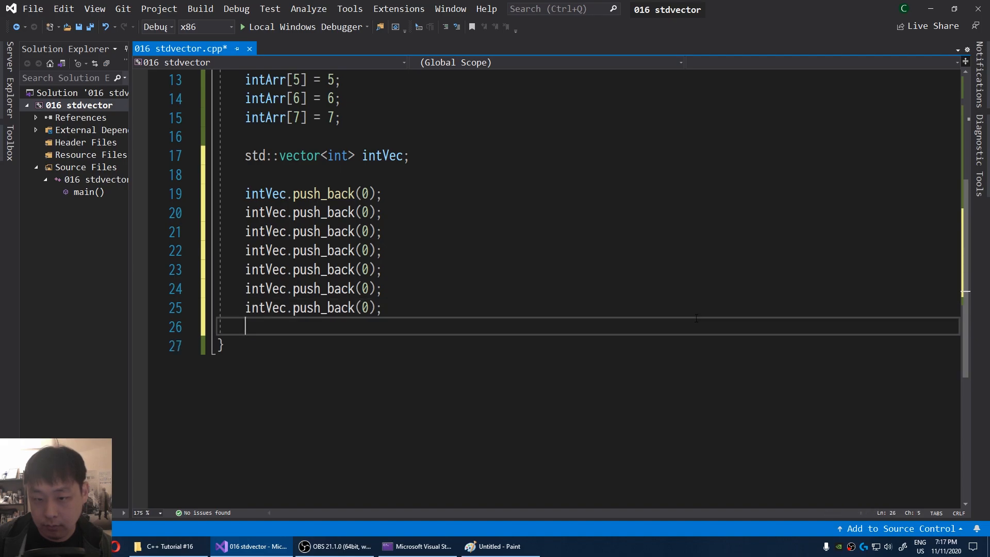
{"action": "type", "text": "intVec.push_back(0);"}
{"action": "type", "text": "intVec.push_back(8;"}
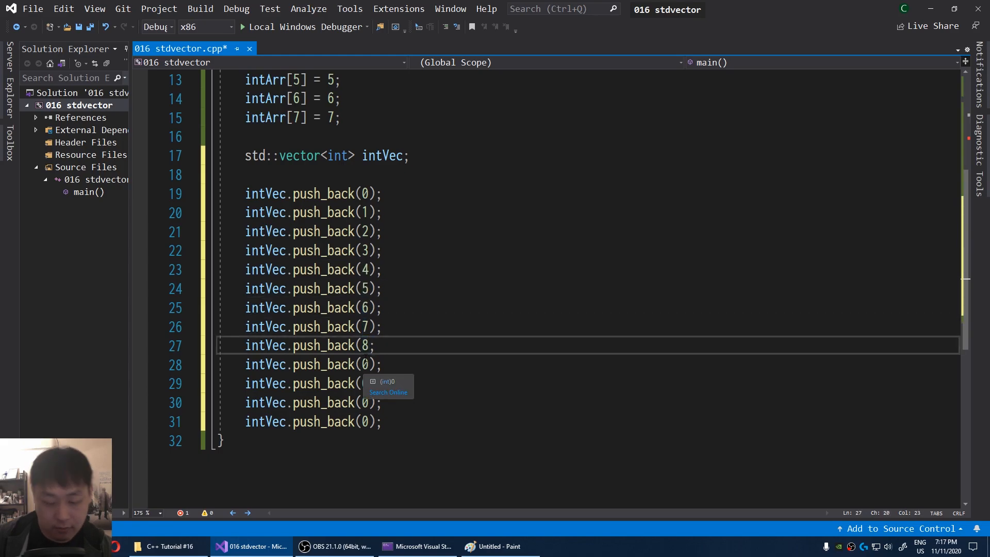
{"action": "type", "text": ")"}
{"action": "left_click", "coordinate": [596, 422]}
{"action": "type", "text": "12"}
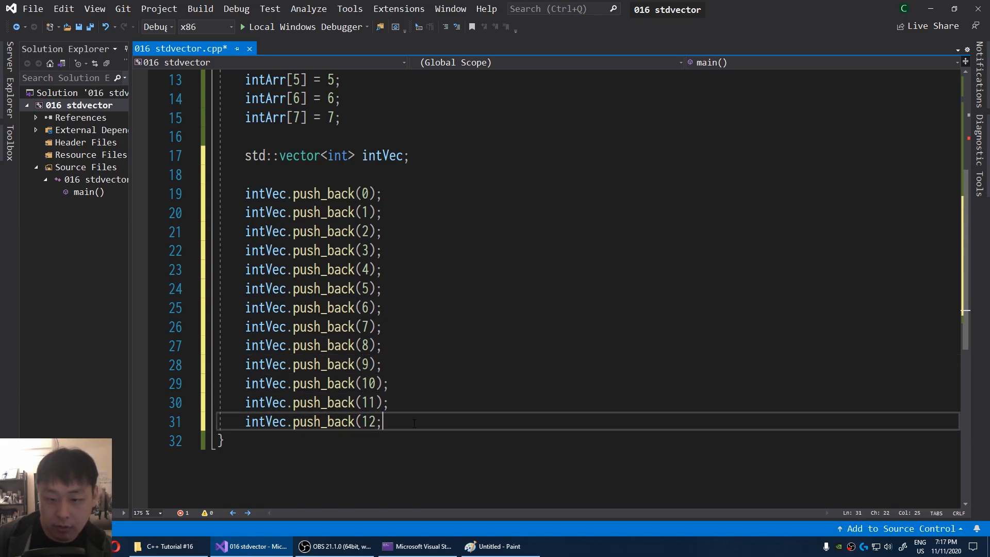
{"action": "type", "text": ")"}
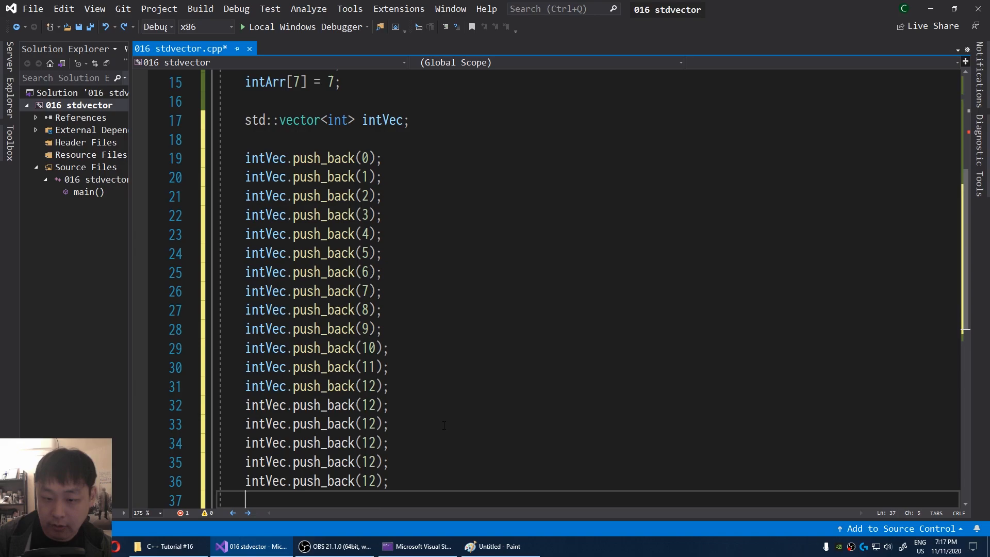
{"action": "type", "text": "intVec.push_back(12);"}
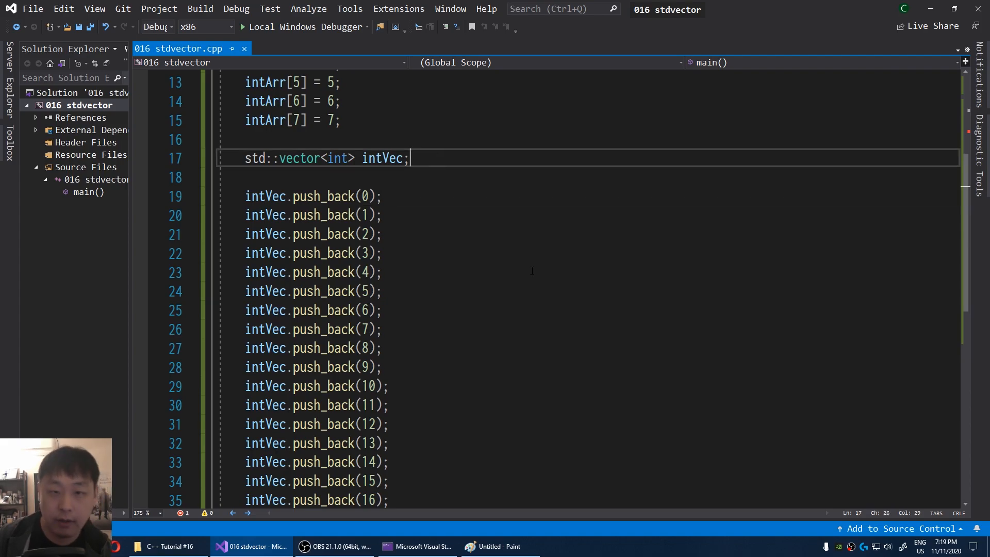
Step: Debug with intVec watched and expanded, stepping pushes until size 14 and capacity 19
{"action": "left_click", "coordinate": [141, 156]}
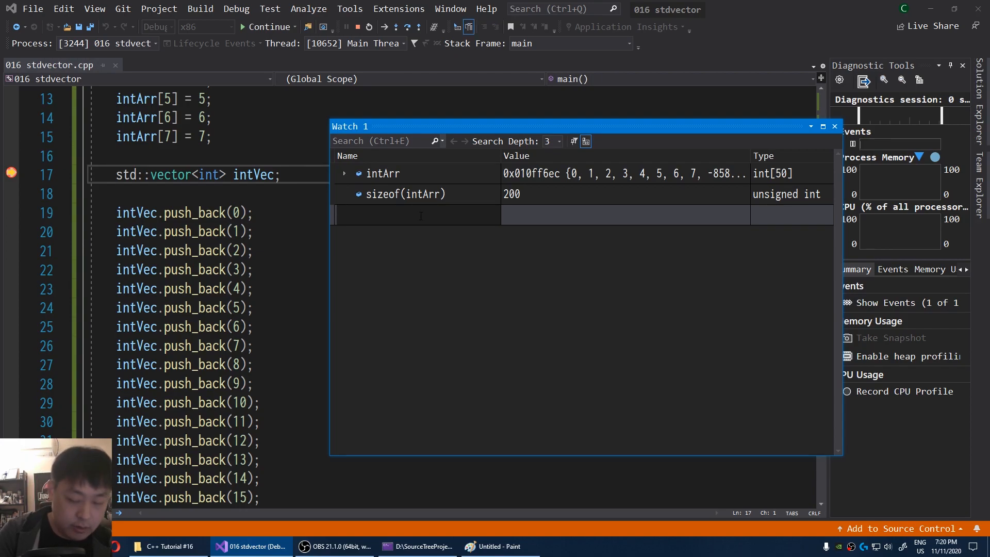
{"action": "type", "text": "intVec"}
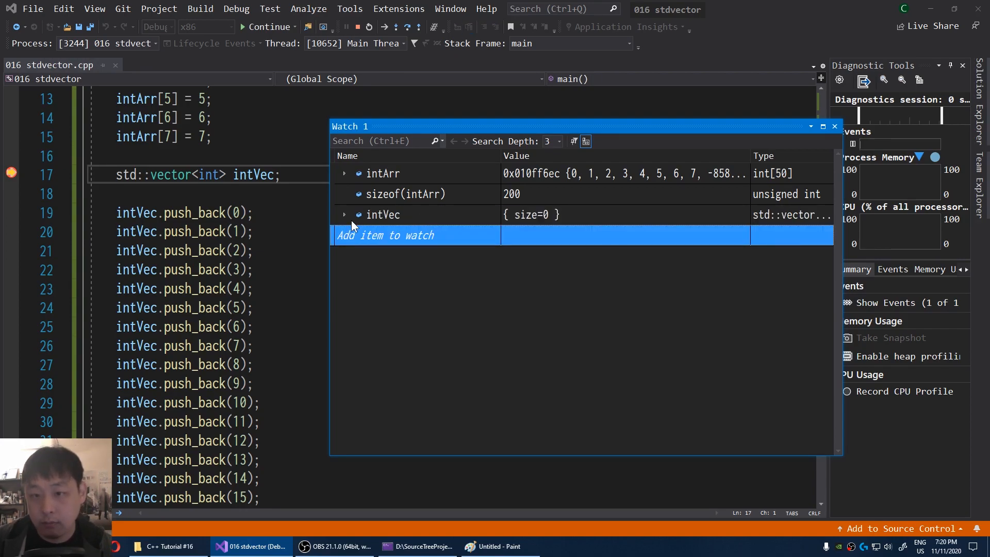
{"action": "left_click", "coordinate": [345, 215]}
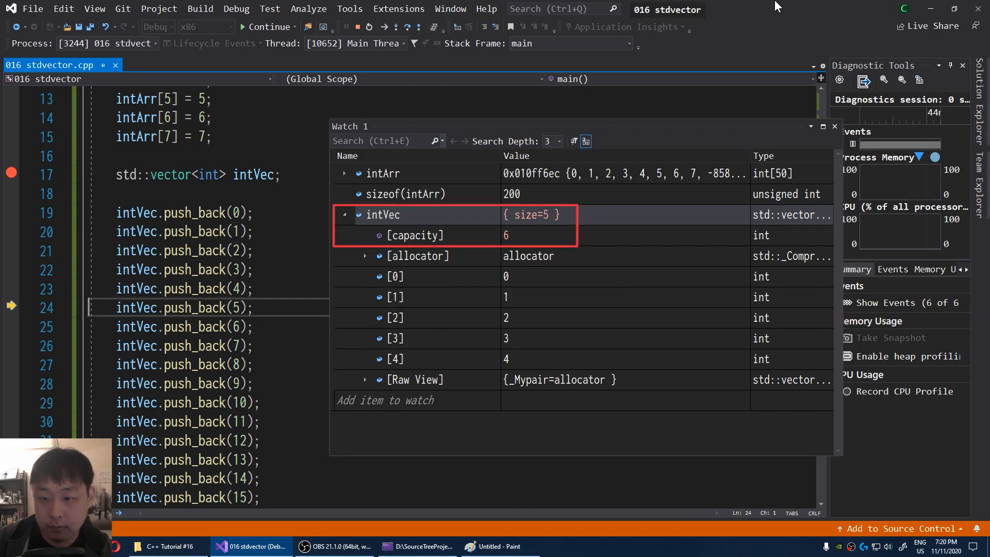
{"action": "key", "text": "F10"}
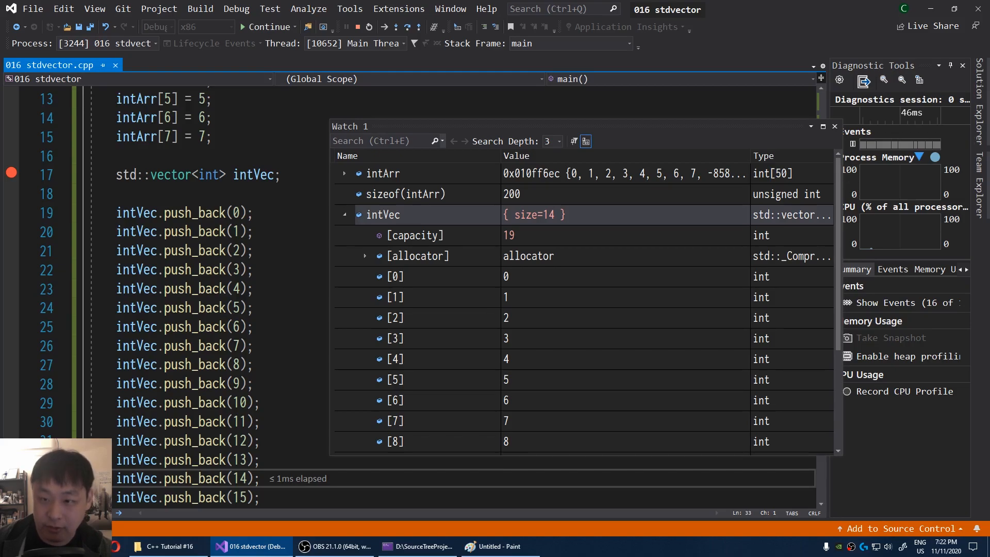
{"action": "mouse_move", "coordinate": [159, 8]}
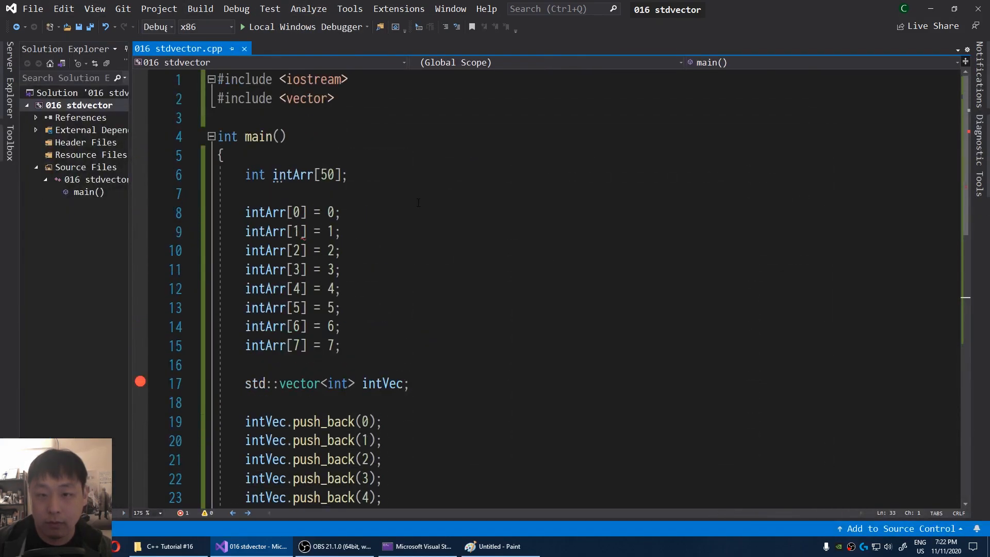
Step: Comment the array as '// size is fixed' and the vector as '// size is NOT fixed'
{"action": "type", "text": "// s"}
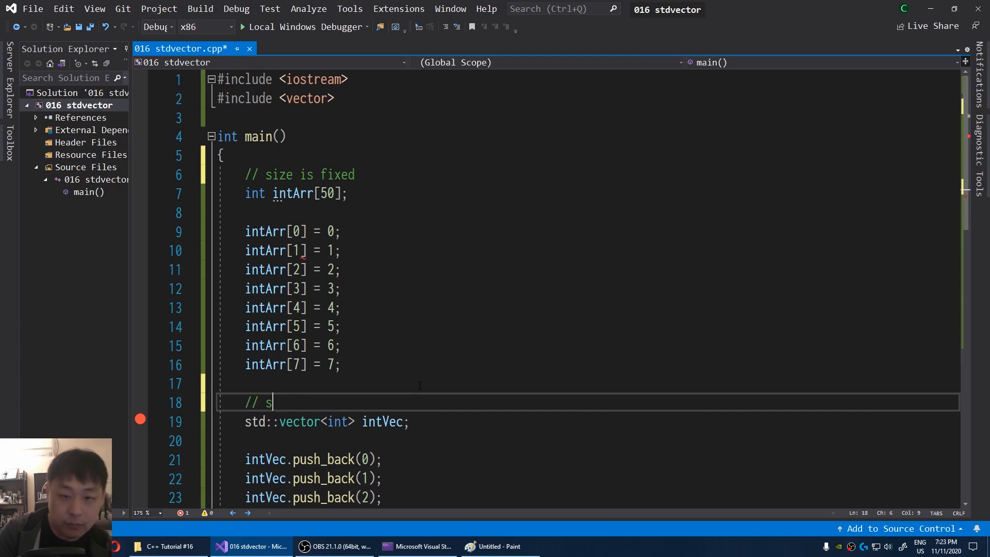
{"action": "type", "text": "ize is NOT"}
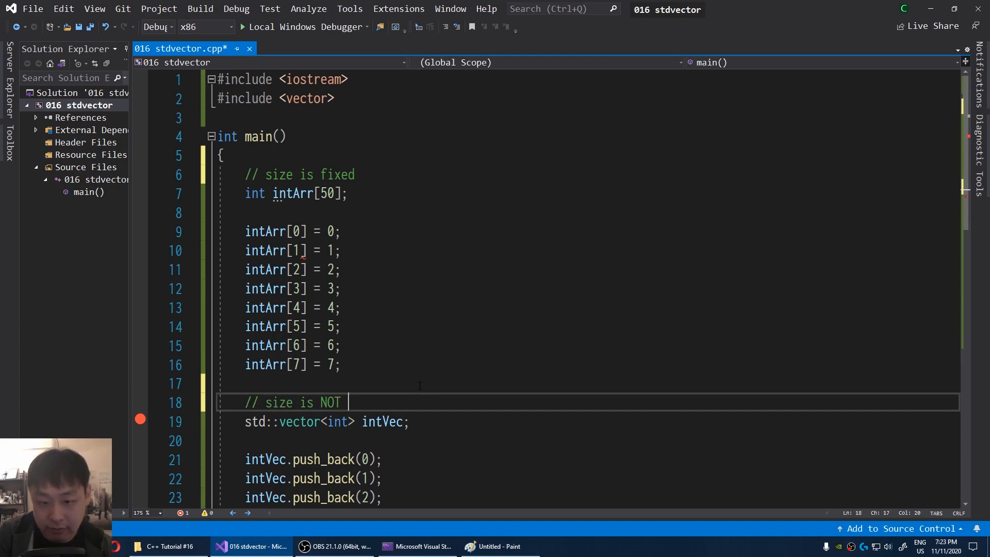
{"action": "type", "text": "fixed"}
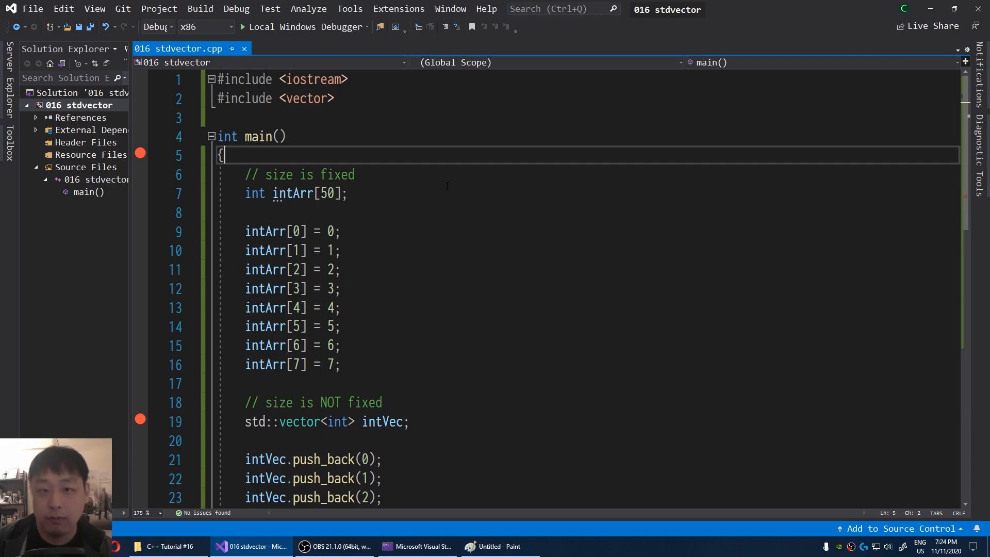
{"action": "mouse_move", "coordinate": [742, 301]}
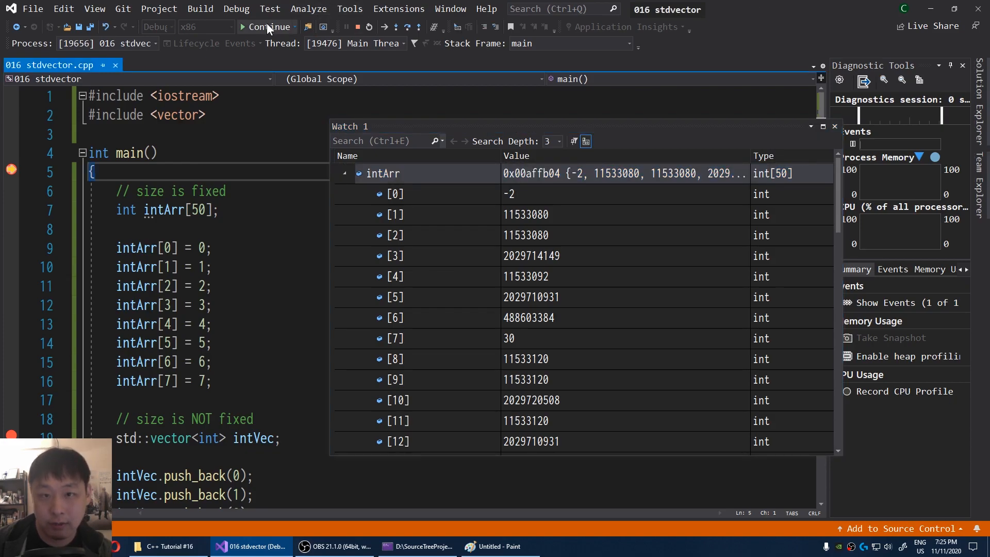
Step: Continue execution past the array filling into the vector pushes
{"action": "left_click", "coordinate": [268, 27]}
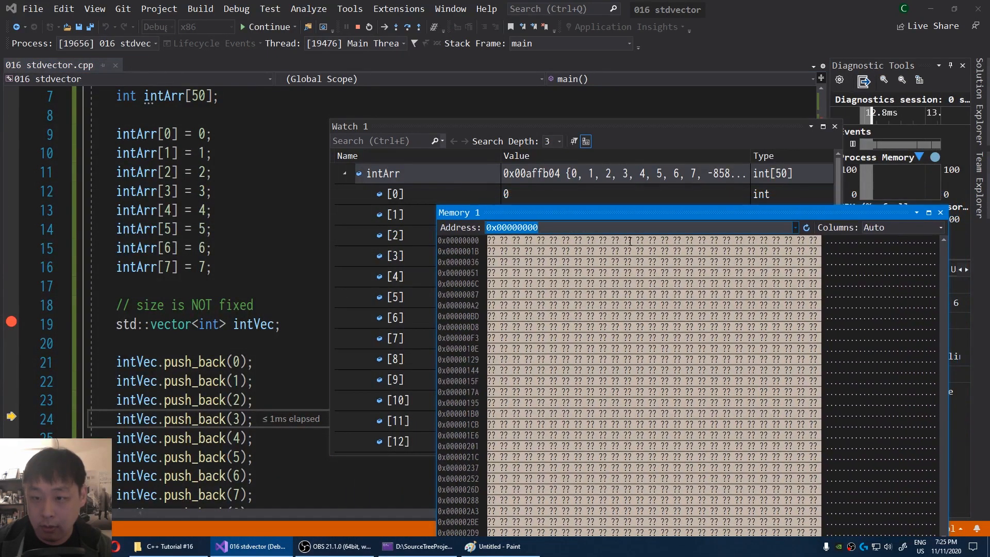
Step: Show Memory 1 with 4 columns at address &intVec[0], revealing elements 0, 1, 2
{"action": "type", "text": "&intptr"}
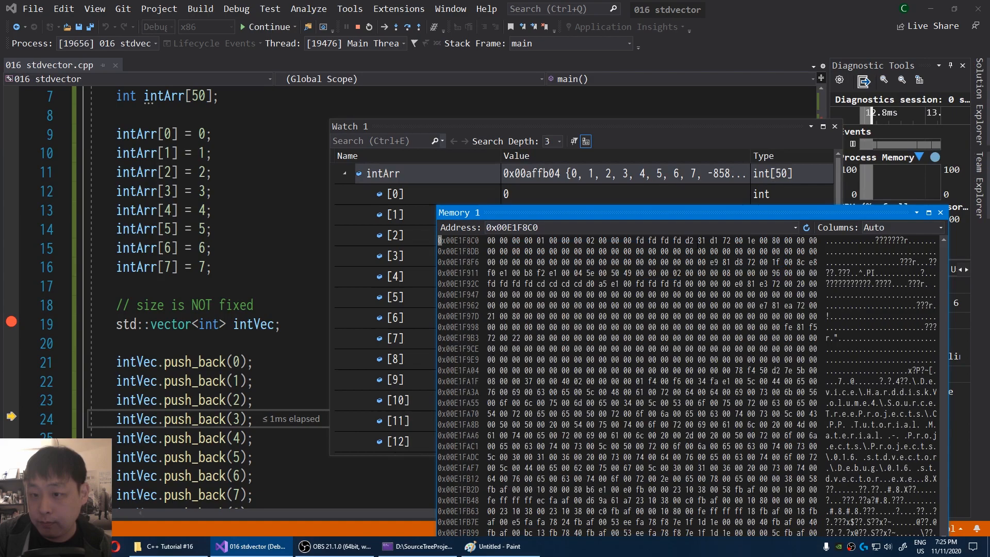
{"action": "right_click", "coordinate": [747, 277]}
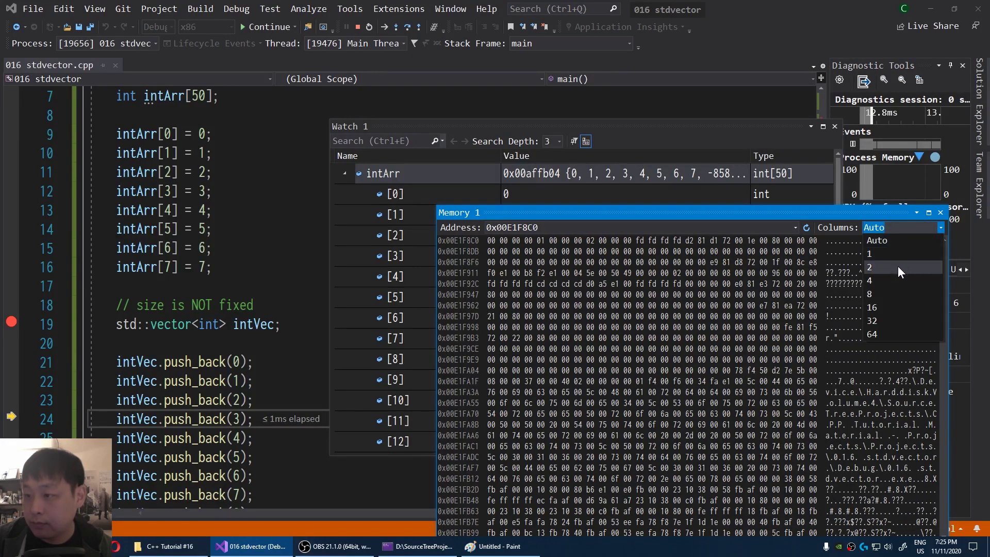
{"action": "left_click", "coordinate": [869, 281]}
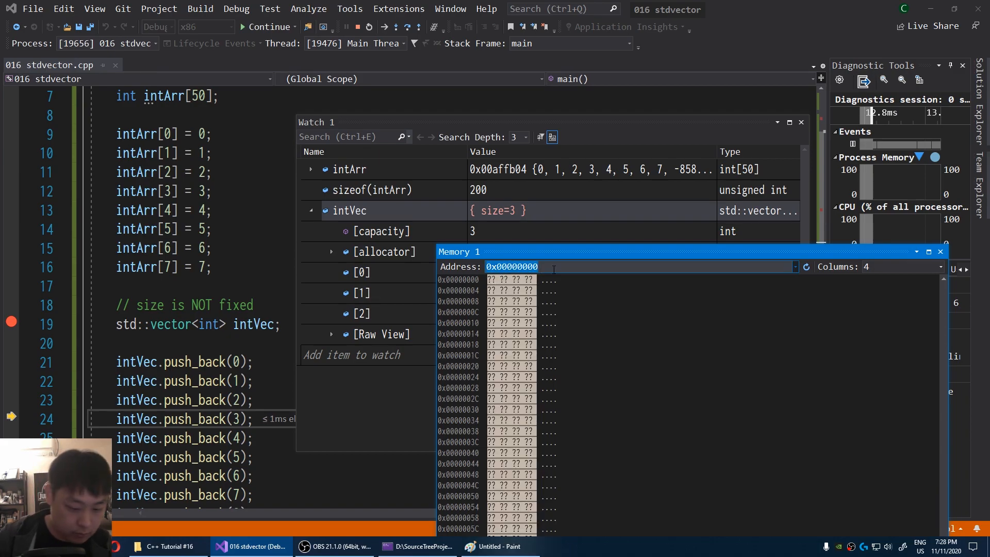
{"action": "type", "text": "&intVec[0]"}
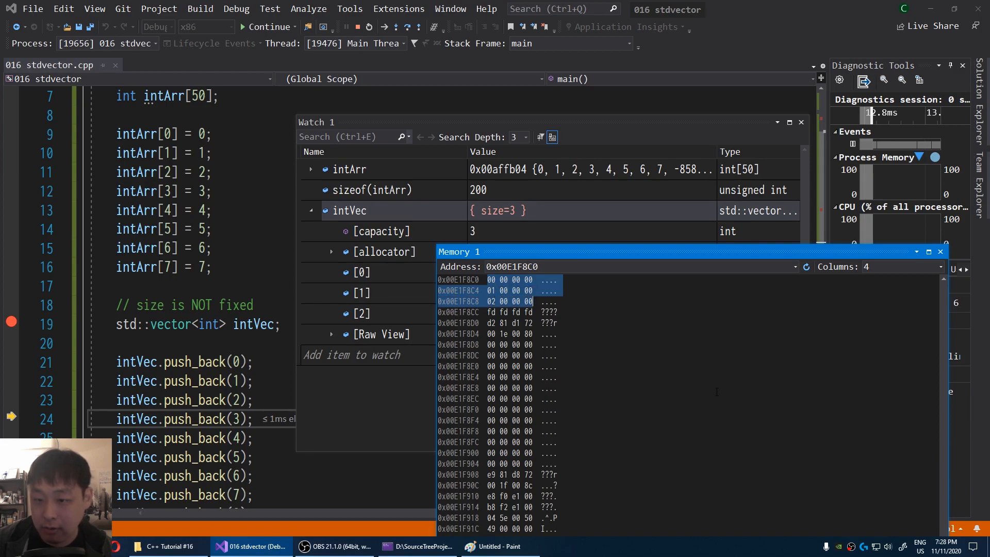
{"action": "mouse_move", "coordinate": [778, 6]}
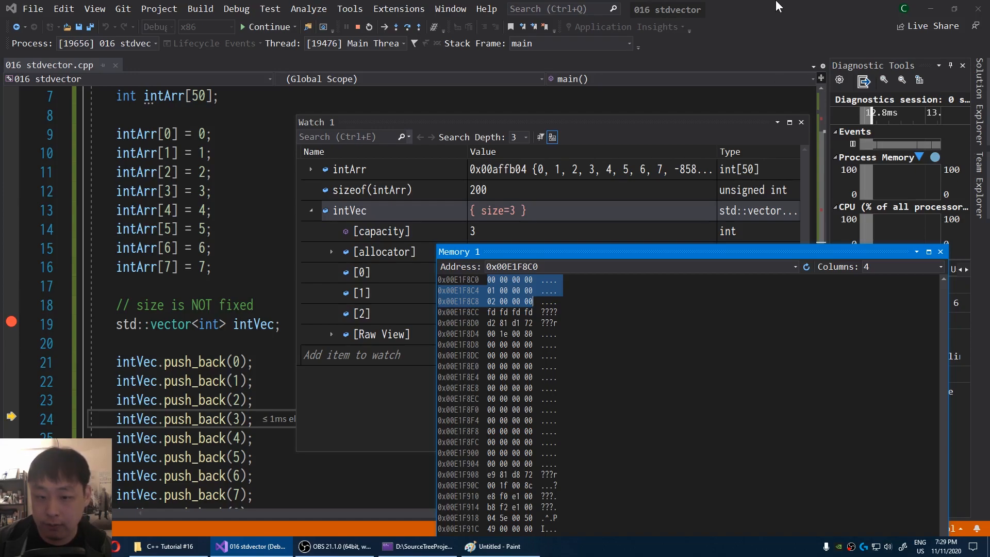
Step: Step over more pushes to seven elements and re-view memory at the new &intVec[0] address
{"action": "key", "text": "F10"}
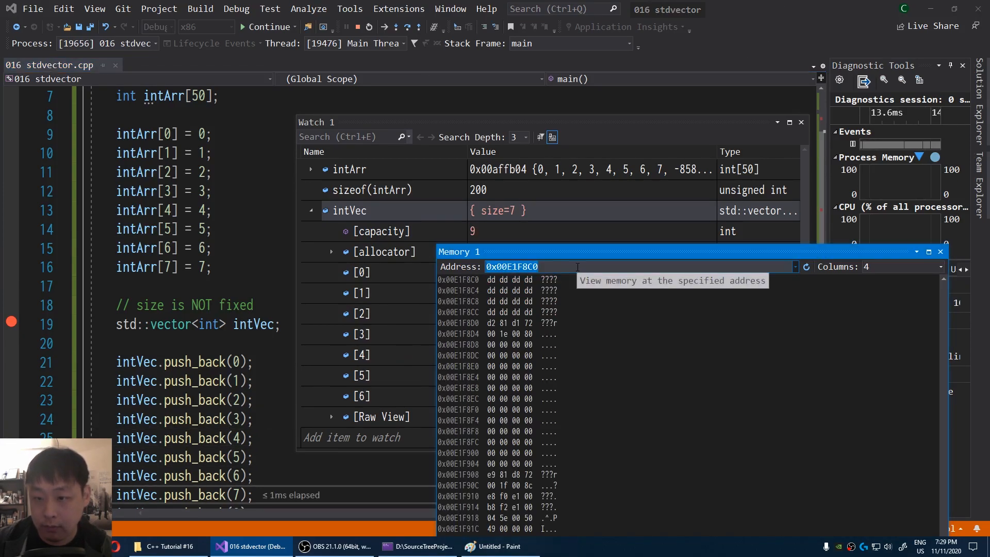
{"action": "type", "text": "&intVec[0]"}
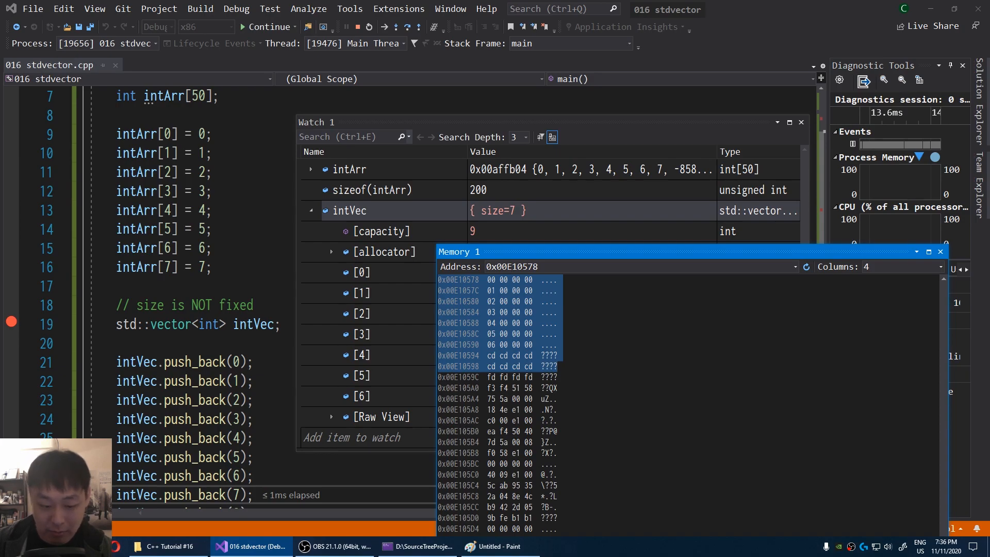
{"action": "mouse_move", "coordinate": [778, 5]}
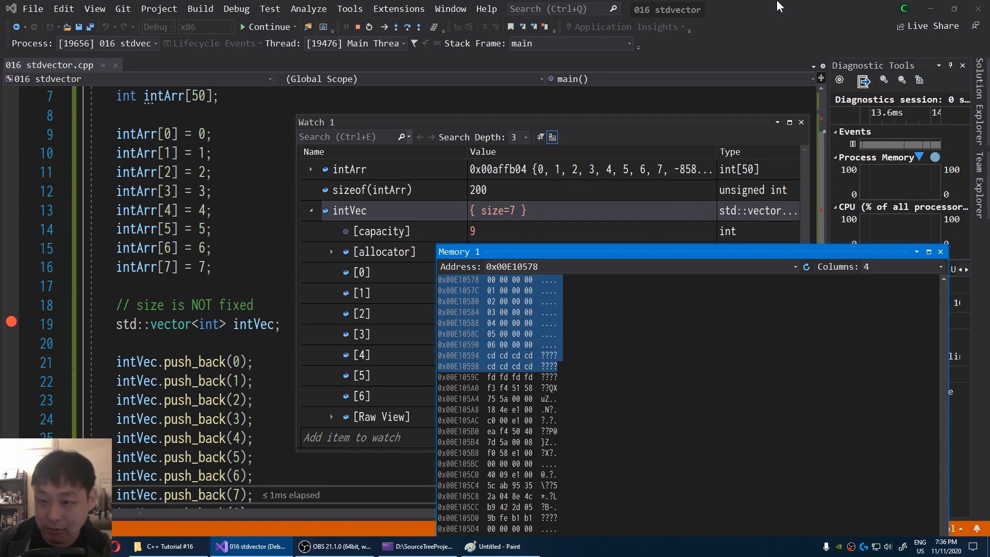
Step: Step until intVec holds 14 elements with capacity 19, then view the freed block at 0x00E15D98
{"action": "key", "text": "F10"}
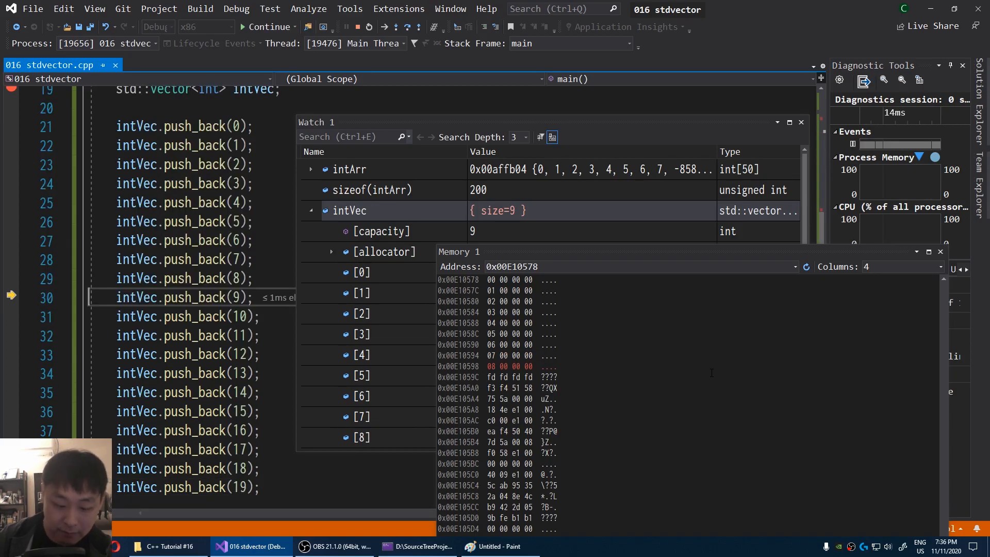
{"action": "key", "text": "F10"}
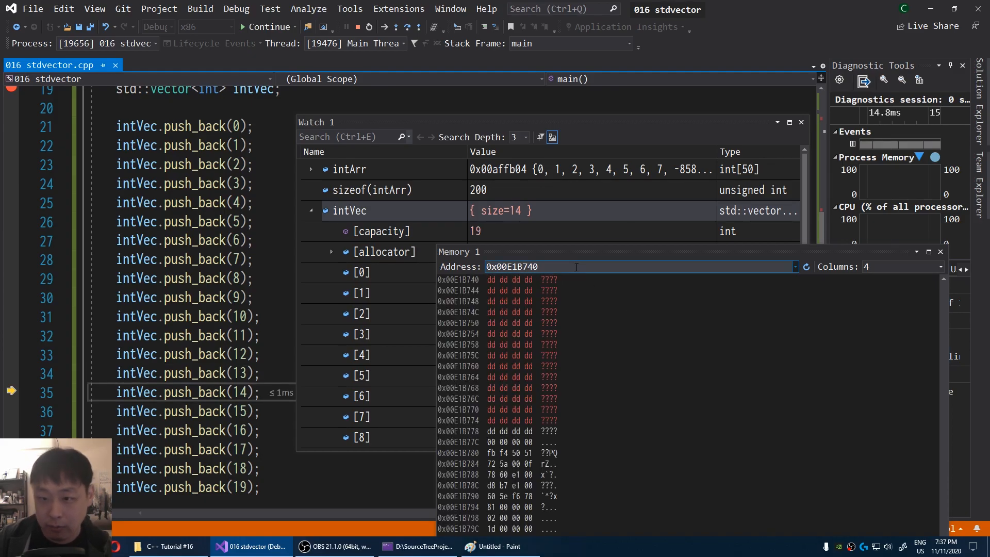
{"action": "type", "text": "0x00E15D98"}
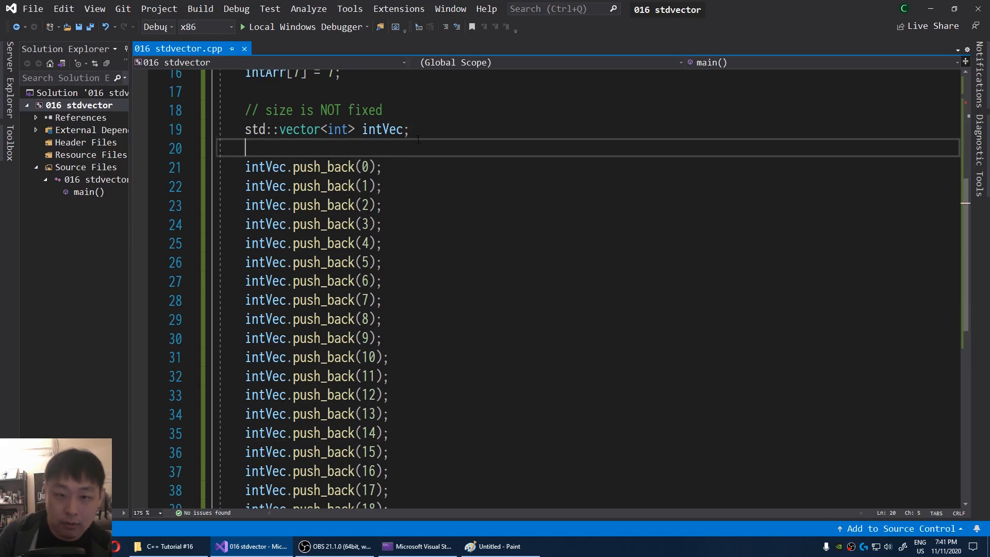
Step: Add intVec.reserve(20); after the vector declaration and launch the Local Windows Debugger
{"action": "type", "text": "intVec.reserve(20);"}
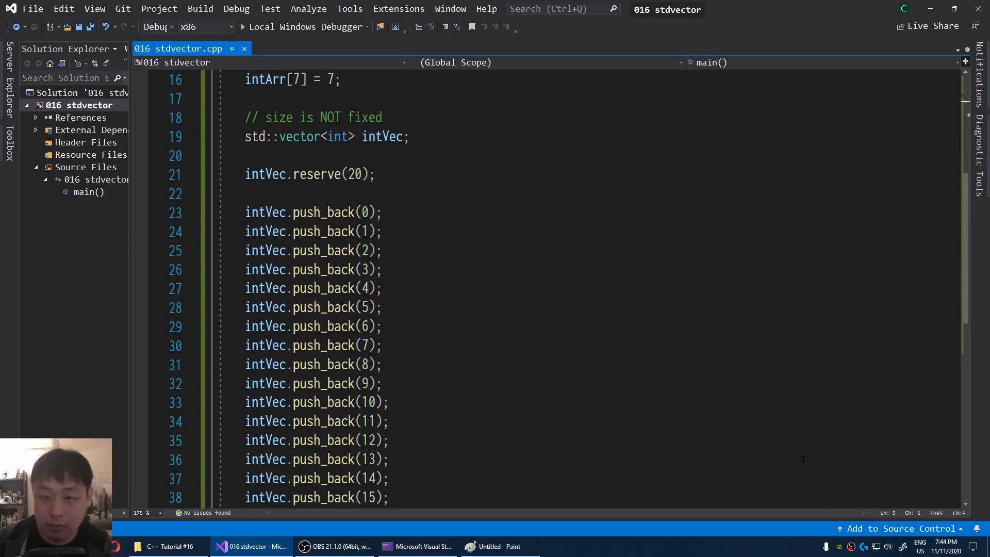
{"action": "mouse_move", "coordinate": [442, 252]}
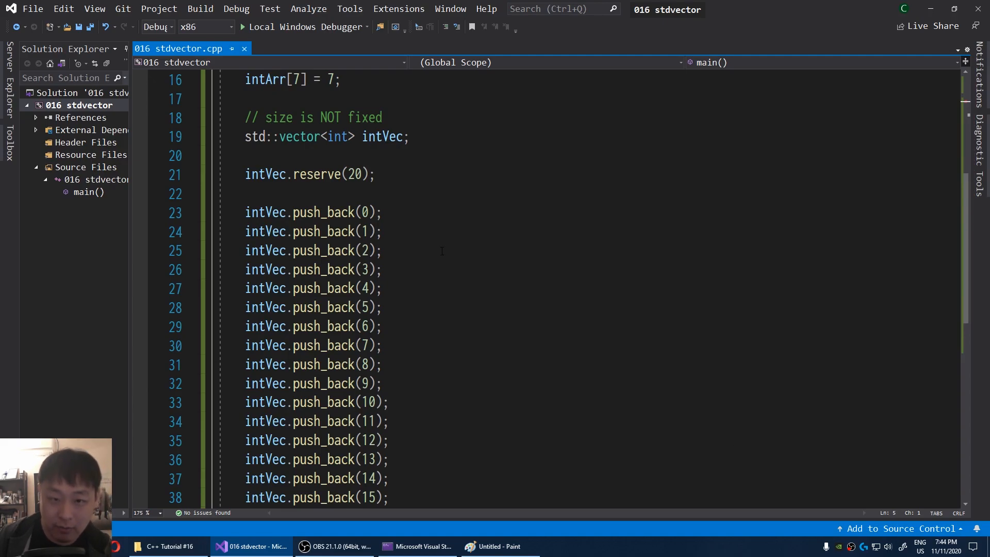
{"action": "left_click", "coordinate": [140, 172]}
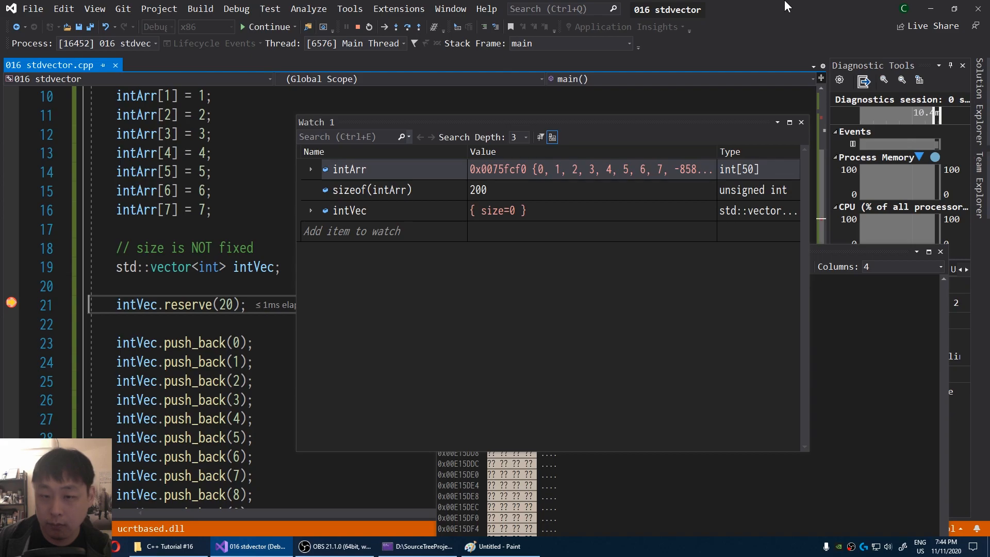
{"action": "mouse_move", "coordinate": [690, 353]}
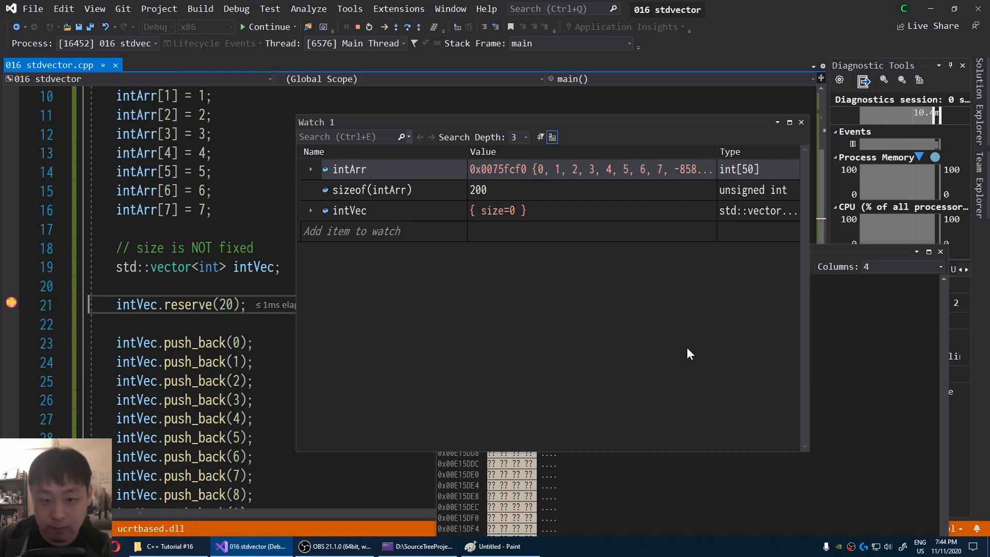
Step: Step over reserve, watch &intVec[0] in Memory as intVec fills to 19 within capacity 20
{"action": "left_click", "coordinate": [311, 210]}
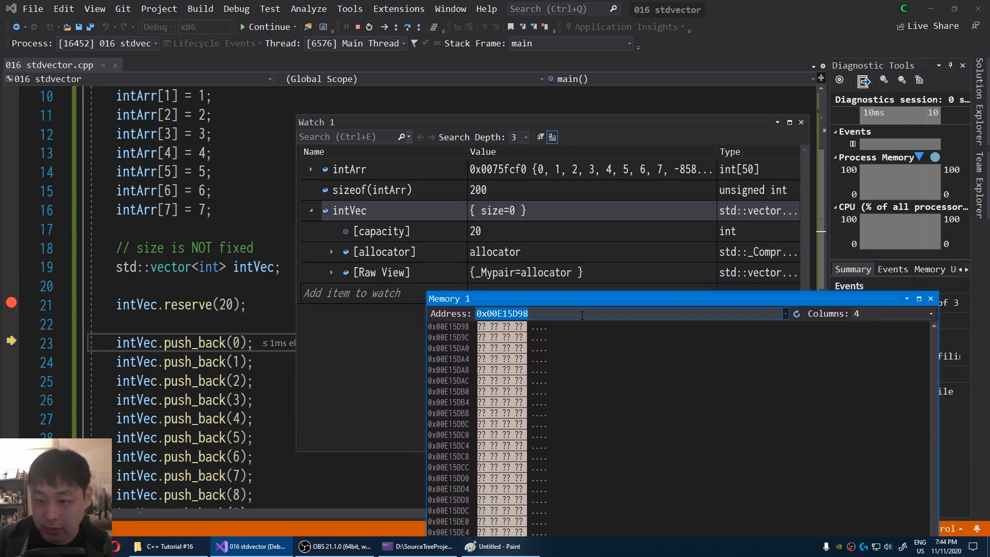
{"action": "type", "text": "&intVec[0]"}
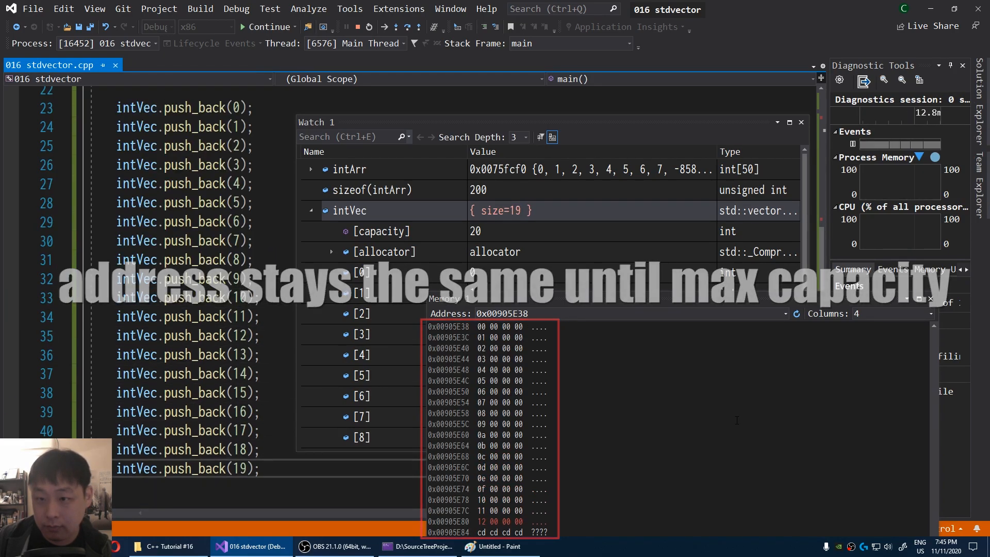
{"action": "key", "text": "F10"}
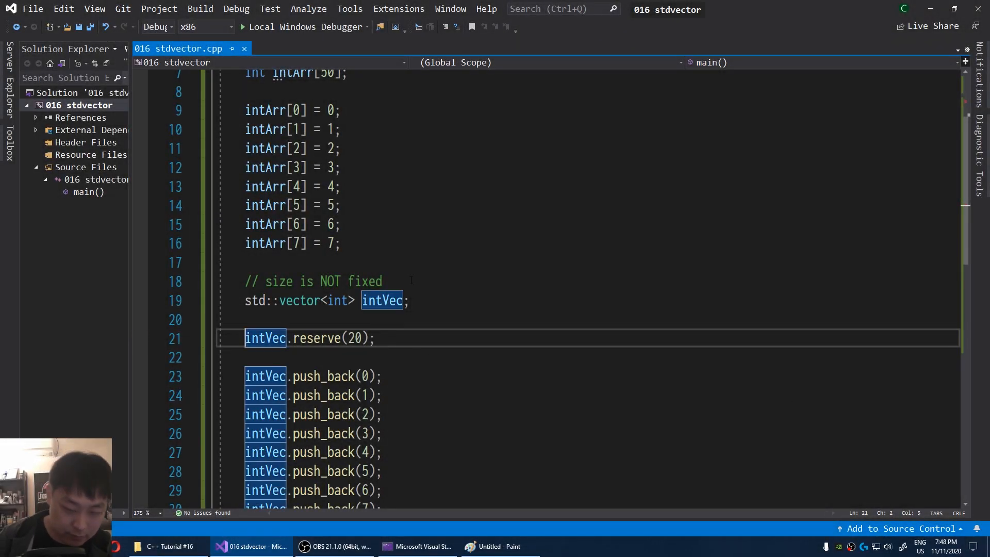
Step: Comment out the intVec.reserve(20); line with //
{"action": "type", "text": "//"}
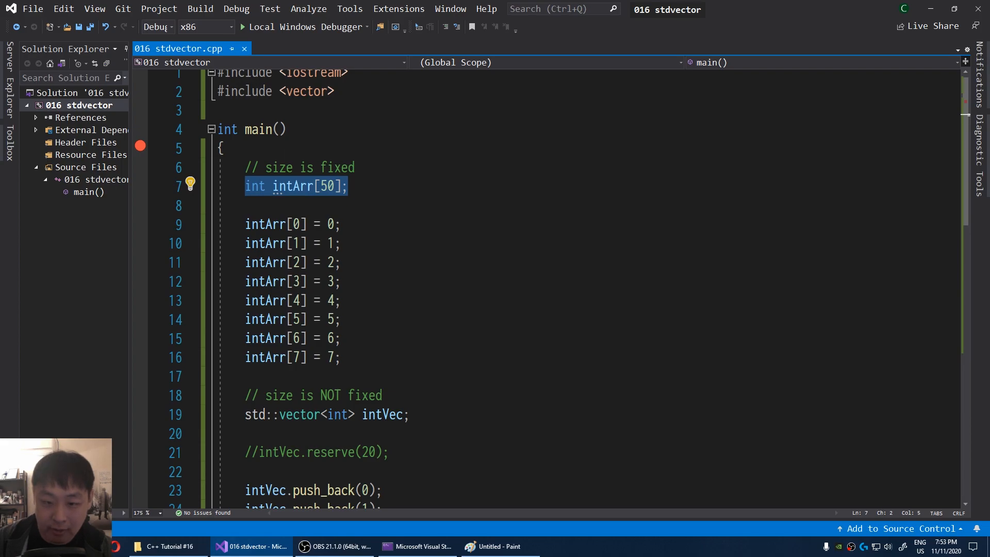
{"action": "mouse_move", "coordinate": [745, 387]}
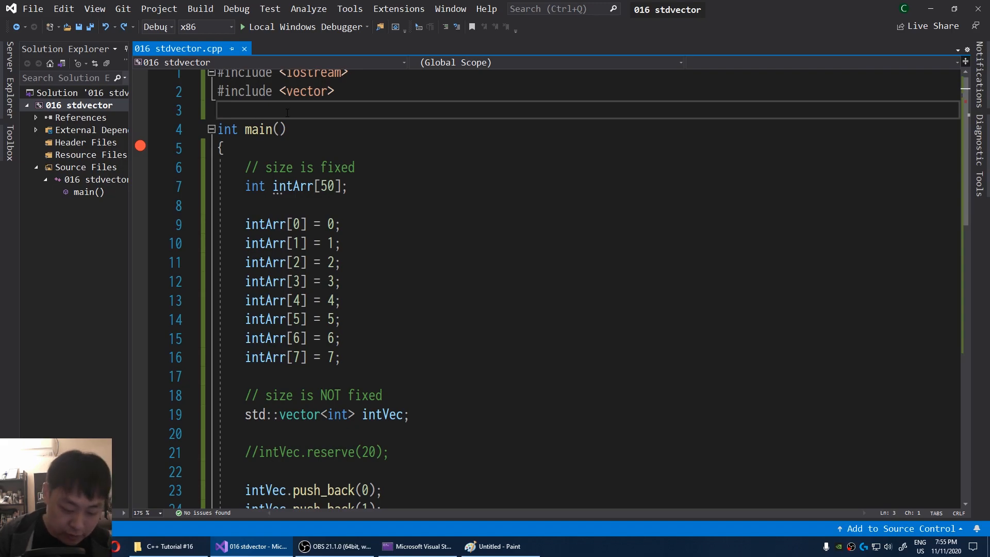
Step: Declare class Enemy with a char name[12] member above main()
{"action": "key", "text": "Enter"}
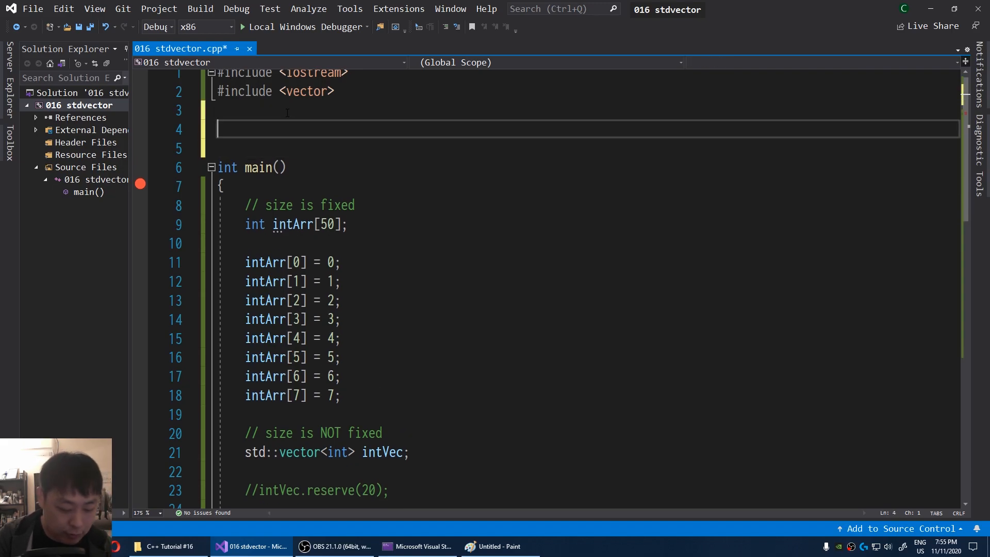
{"action": "type", "text": "class"}
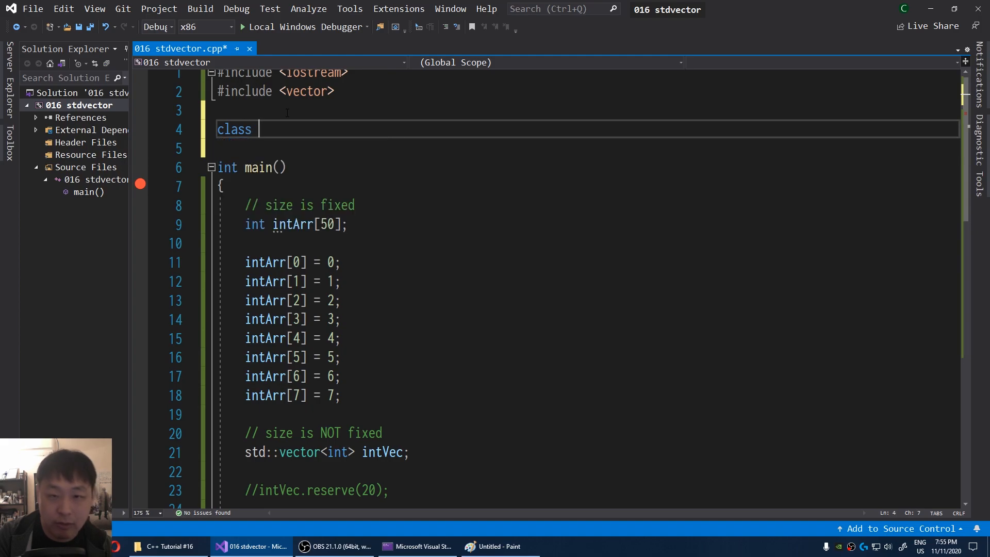
{"action": "type", "text": "Enemy"}
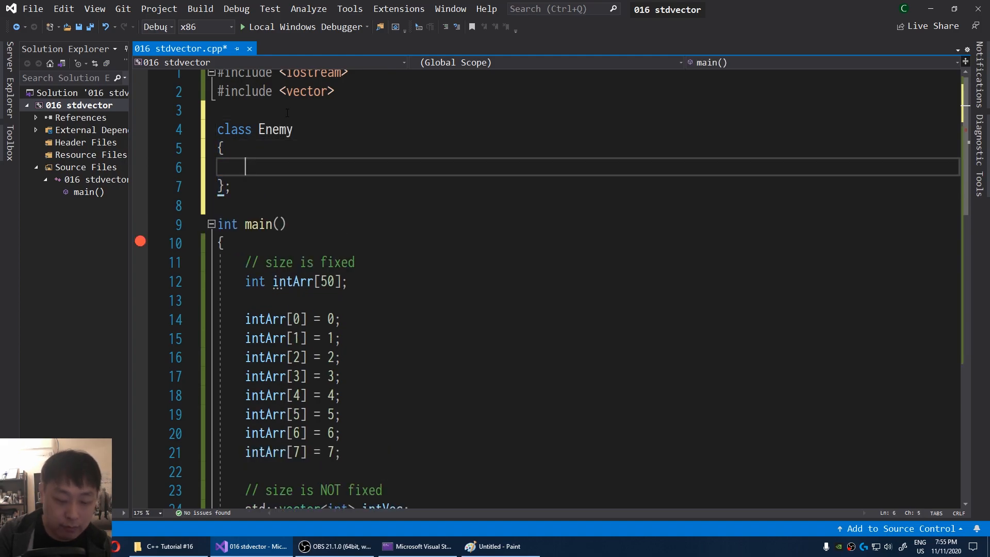
{"action": "type", "text": "char name[12]"}
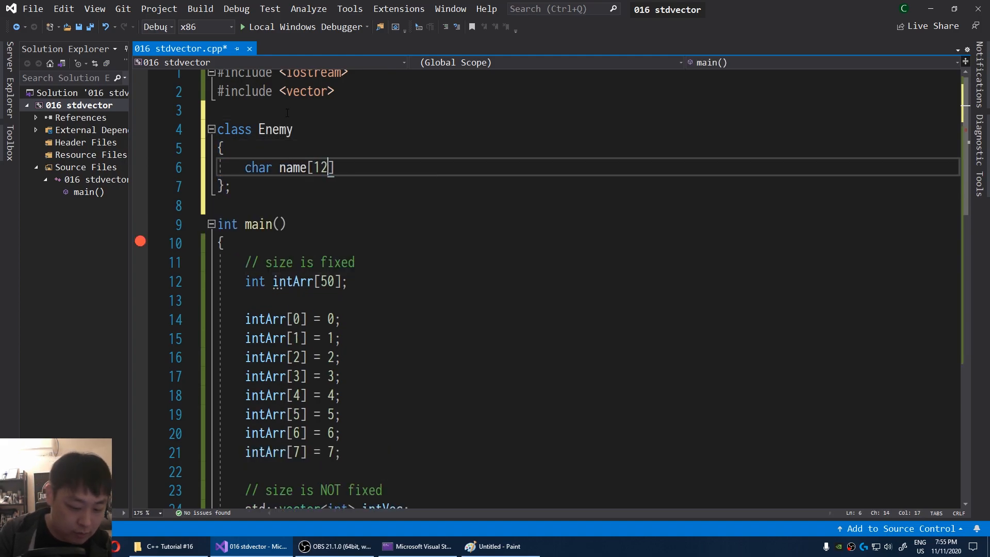